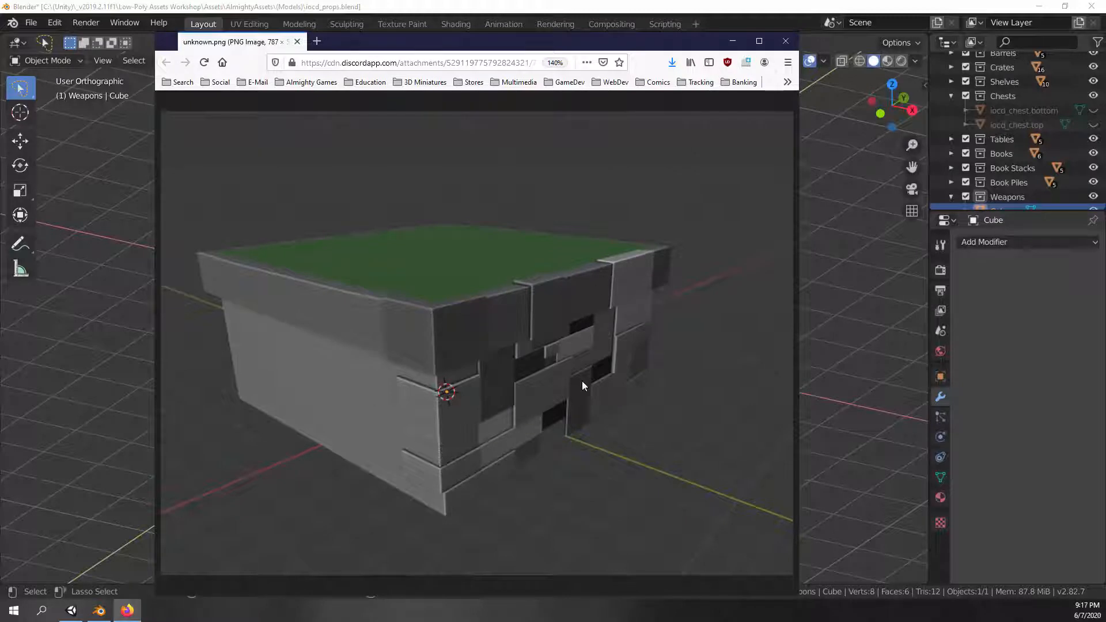
pyautogui.moveTo(621, 368)
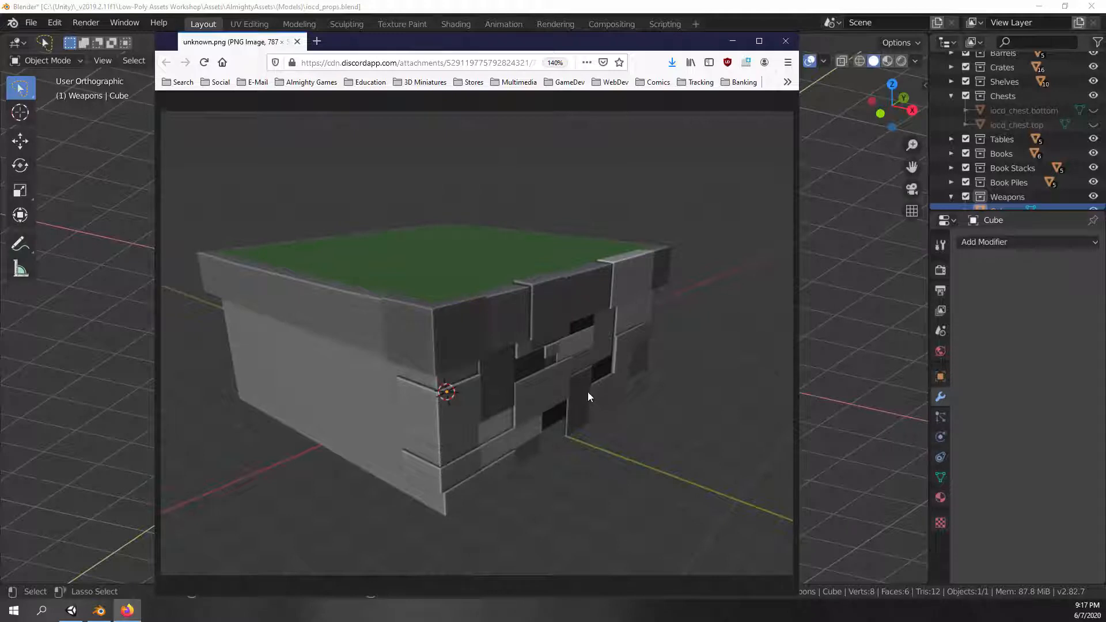
pyautogui.moveTo(607, 342)
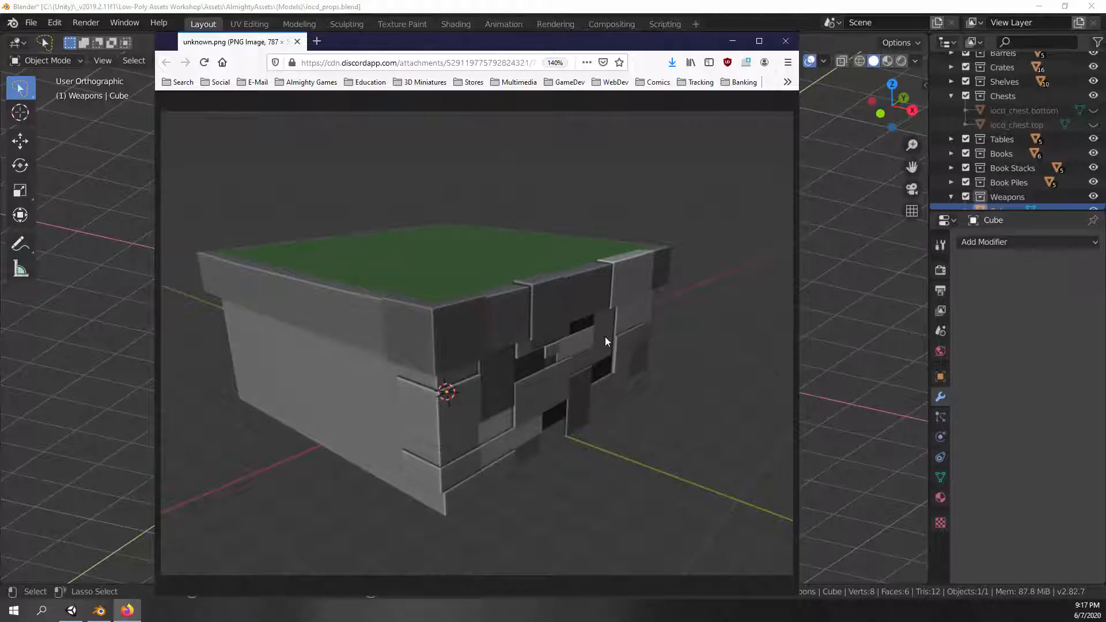
pyautogui.moveTo(561, 395)
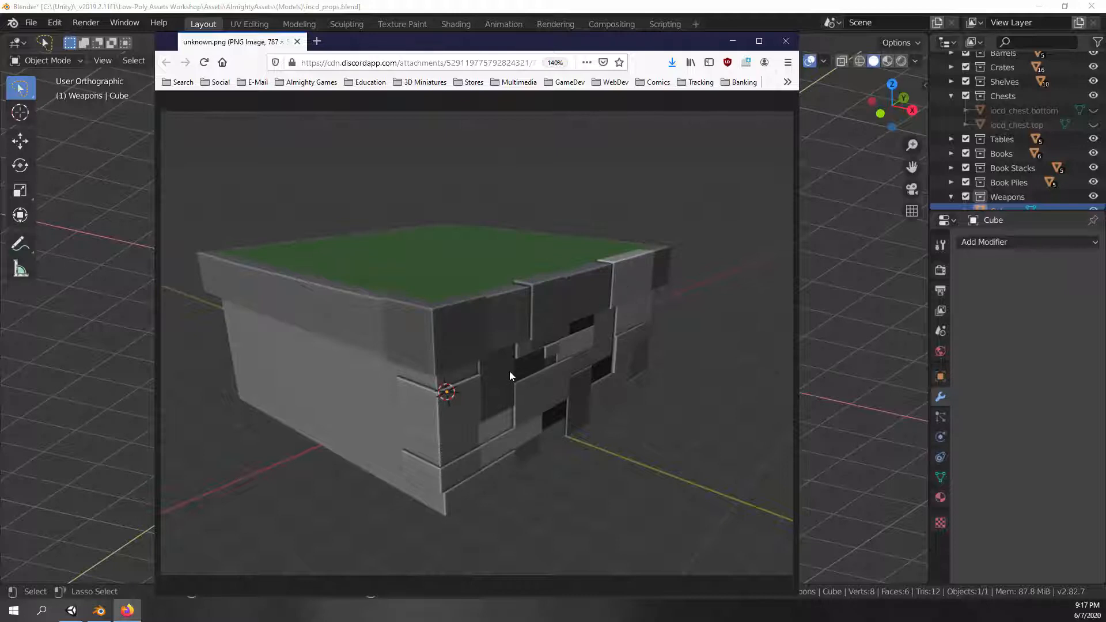
pyautogui.moveTo(404, 291)
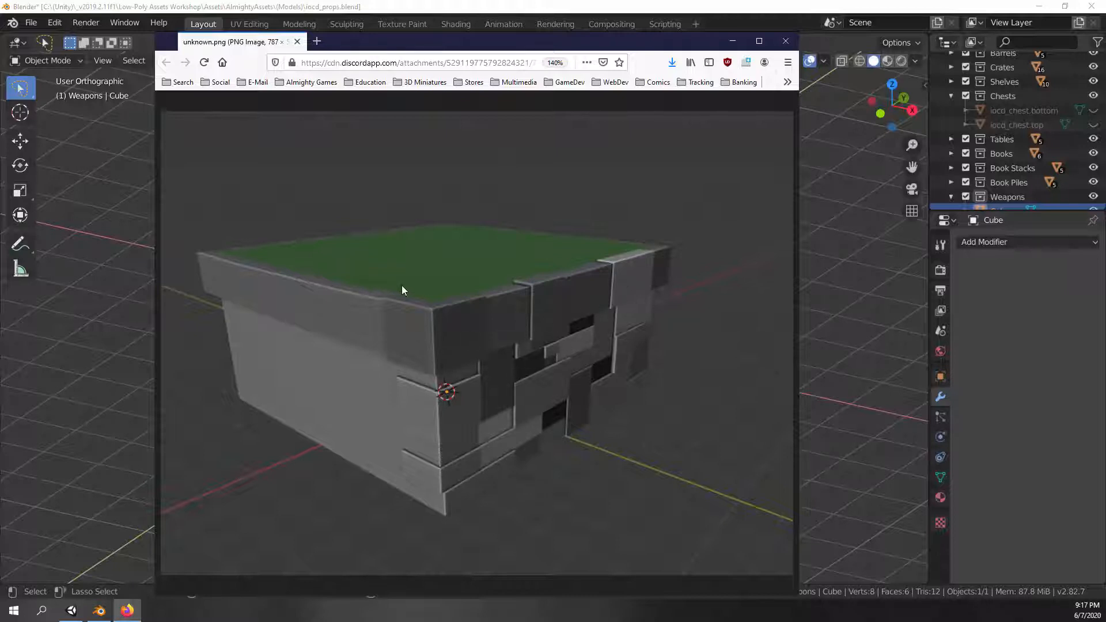
pyautogui.moveTo(475, 392)
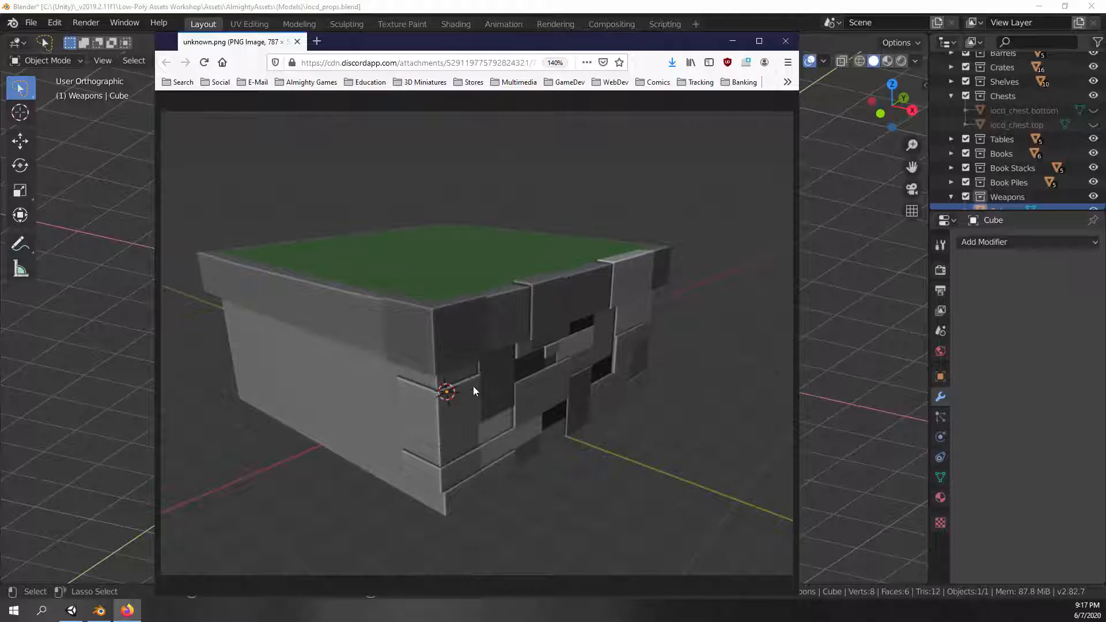
pyautogui.moveTo(604, 365)
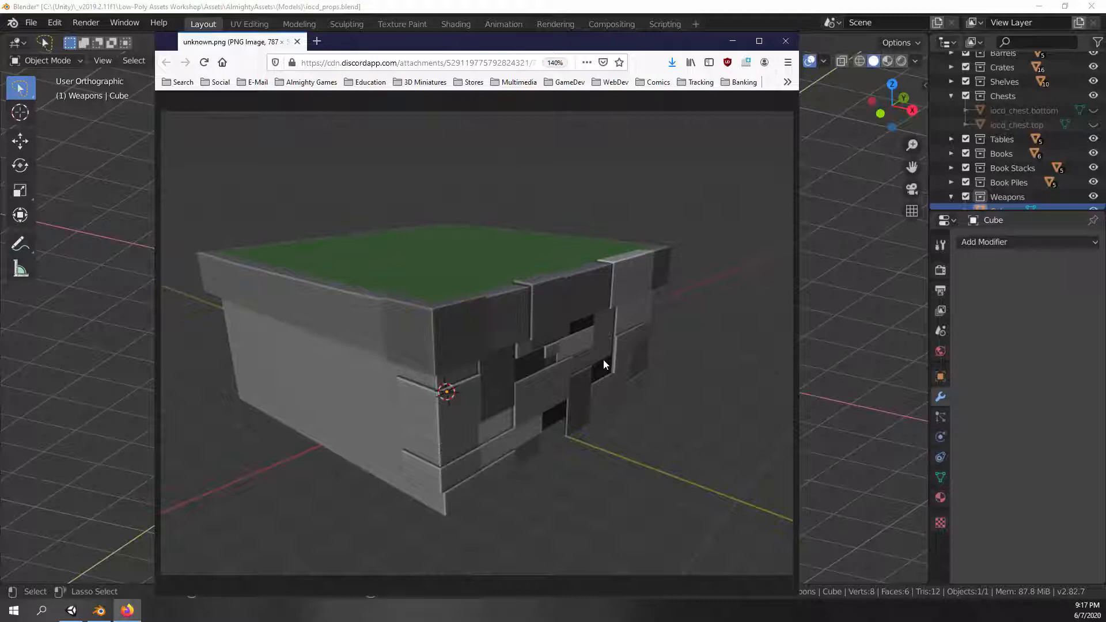
pyautogui.moveTo(543, 295)
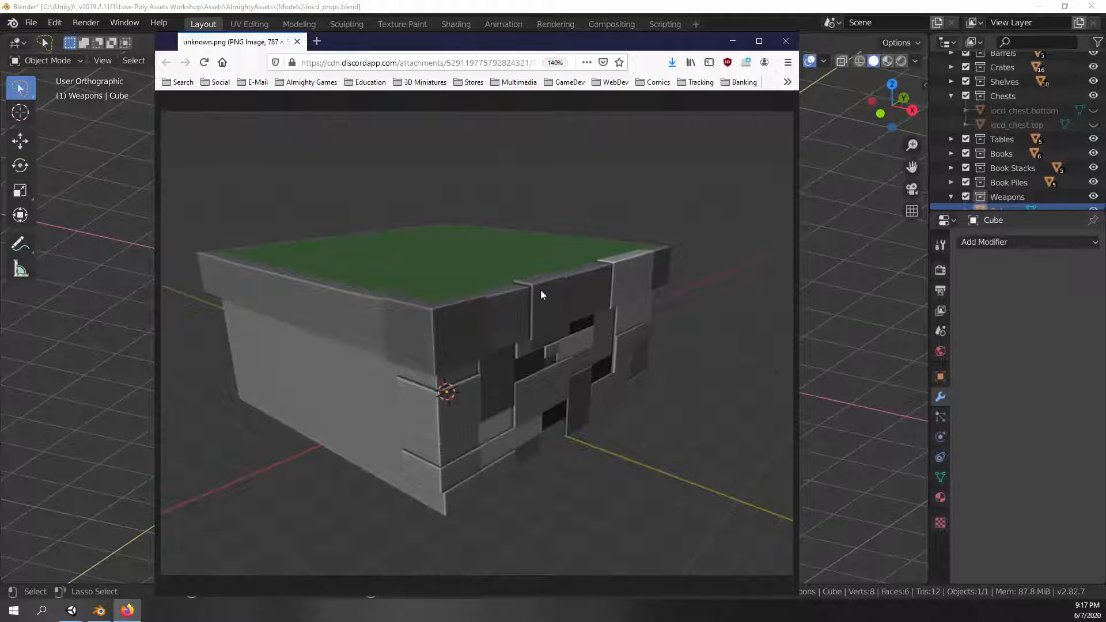
pyautogui.moveTo(527, 285)
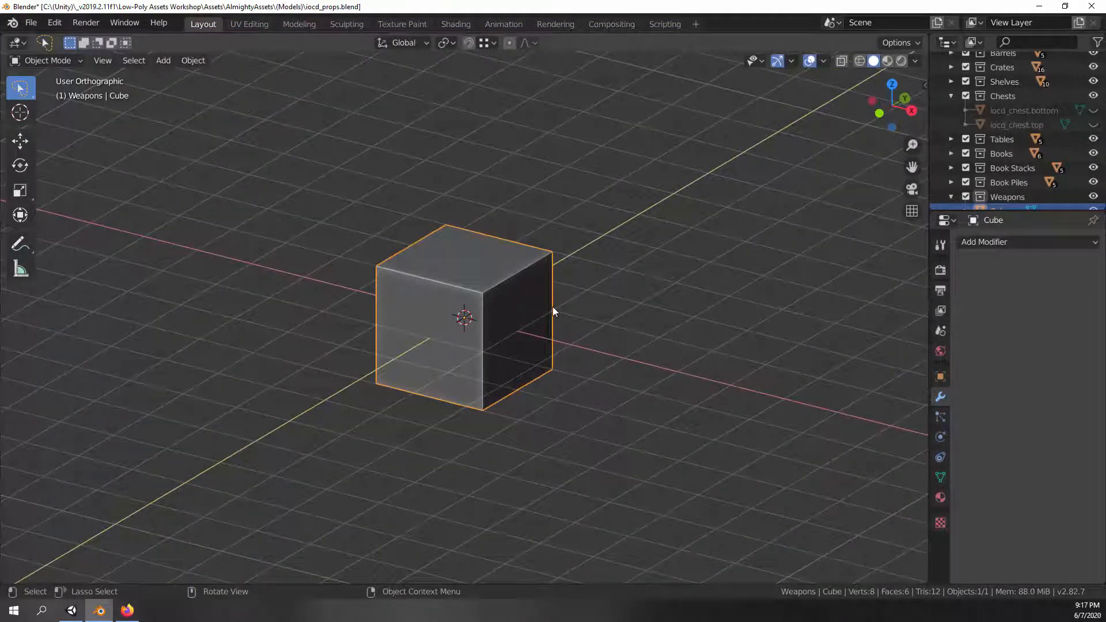
# In Edit Mode, subdivide the cube mesh with 10 cuts into a 726-face grid
pyautogui.press('Tab')
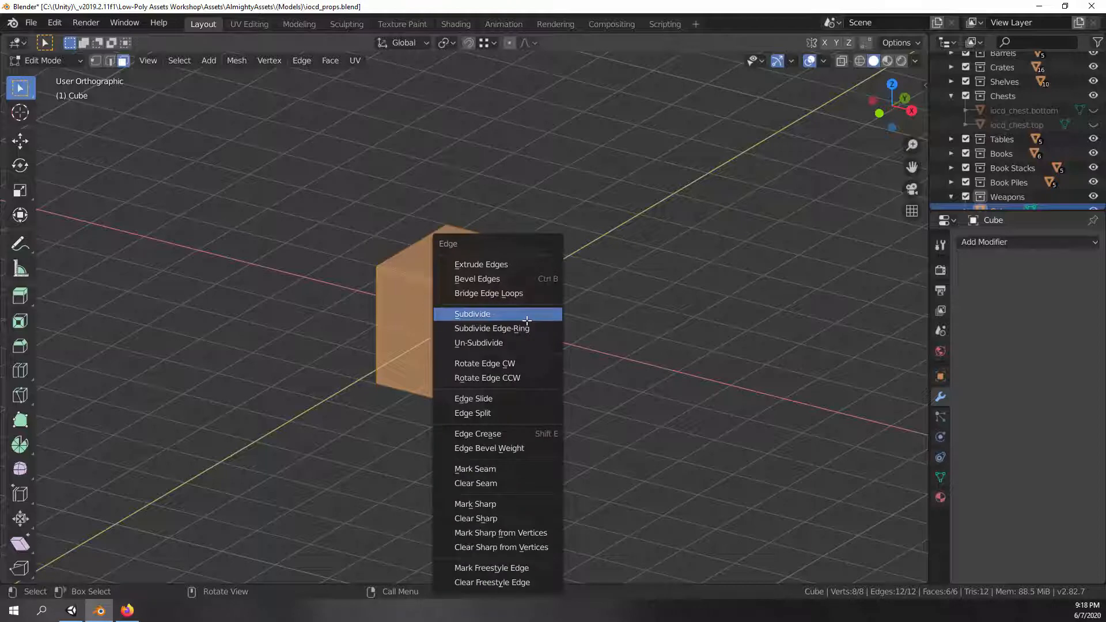
pyautogui.click(472, 314)
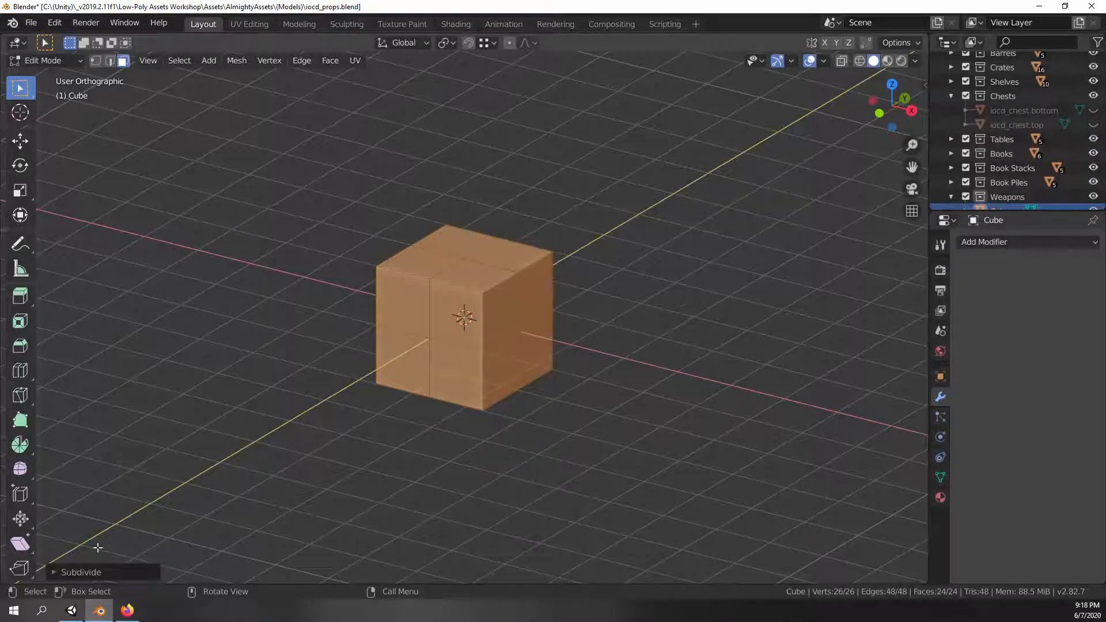
pyautogui.click(71, 572)
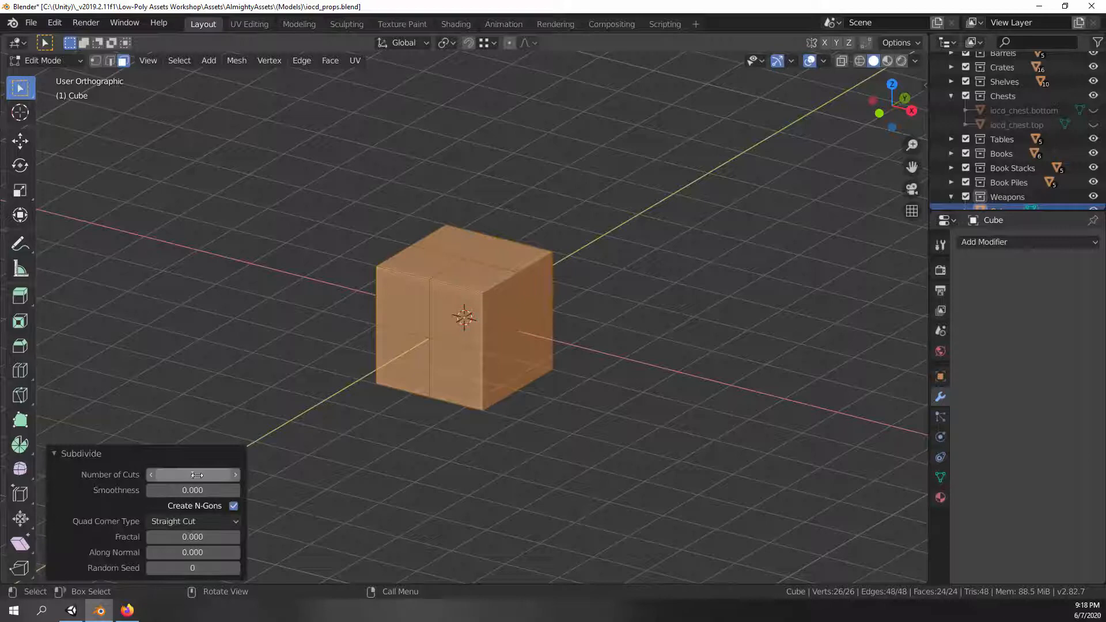
pyautogui.click(193, 474)
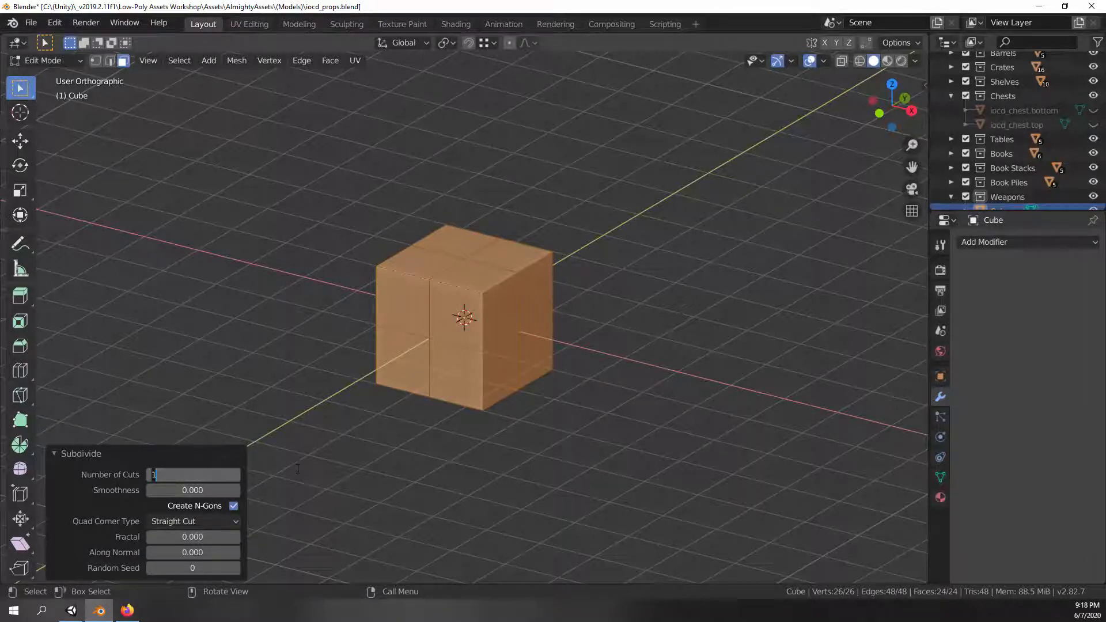
pyautogui.write('10')
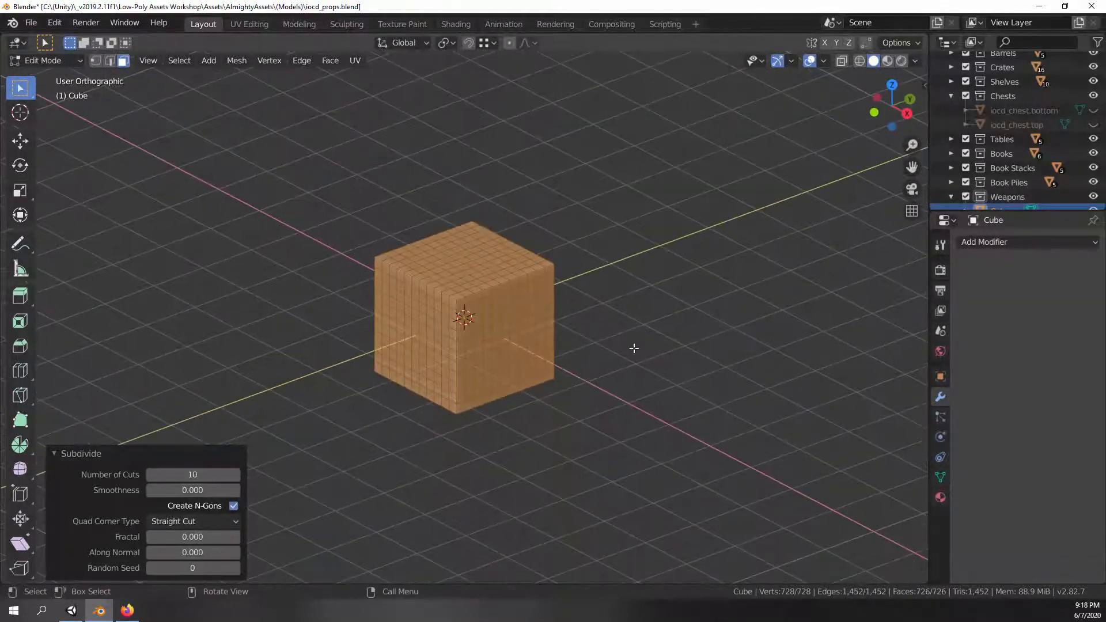
pyautogui.moveTo(634, 348); pyautogui.dragTo(616, 320)
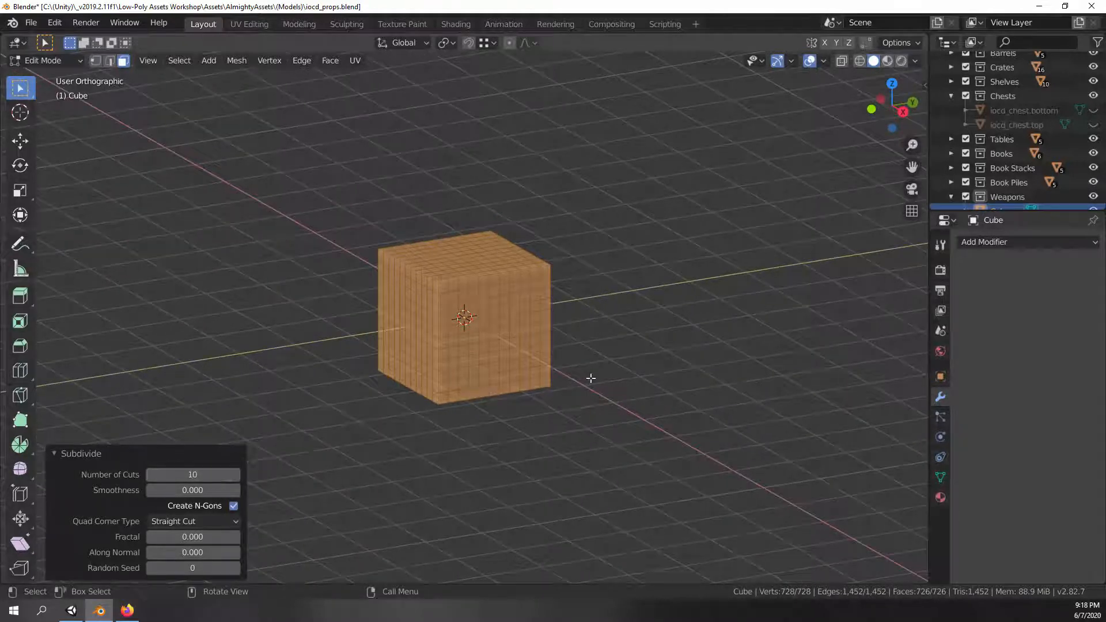
pyautogui.moveTo(170, 475)
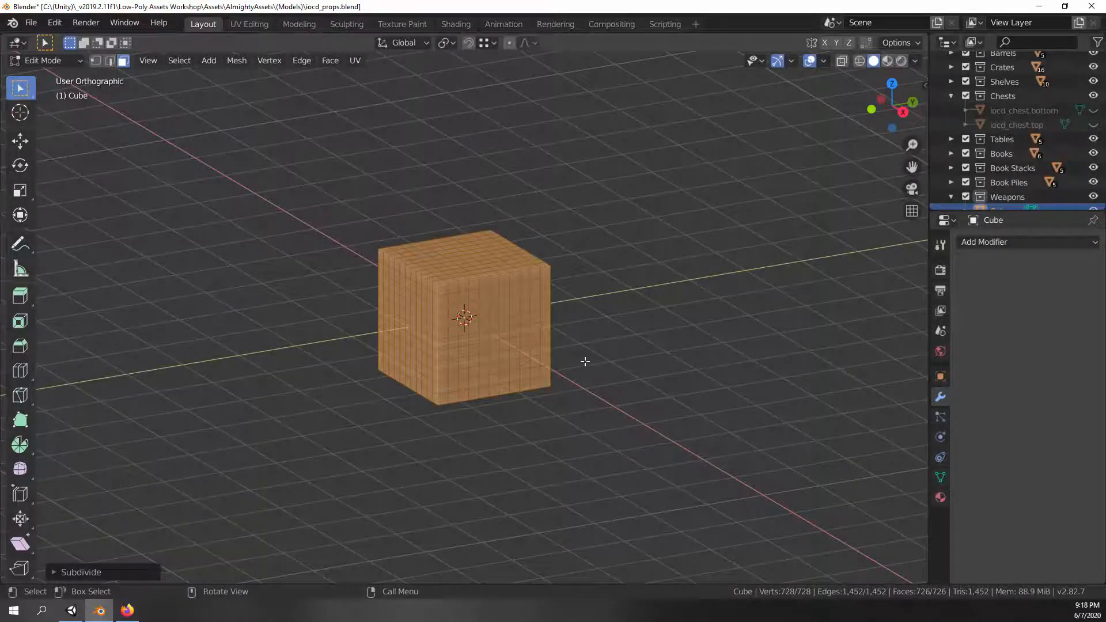
# Switch to Front Orthographic view and select eight faces at the top-left corner
pyautogui.press('KP_1')
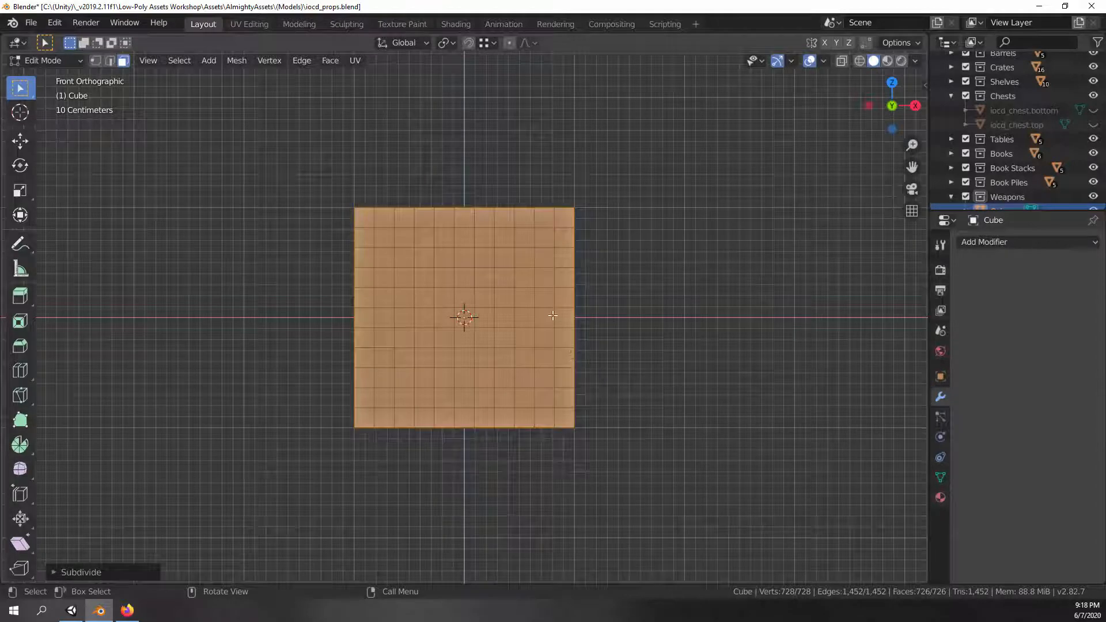
pyautogui.moveTo(123, 60)
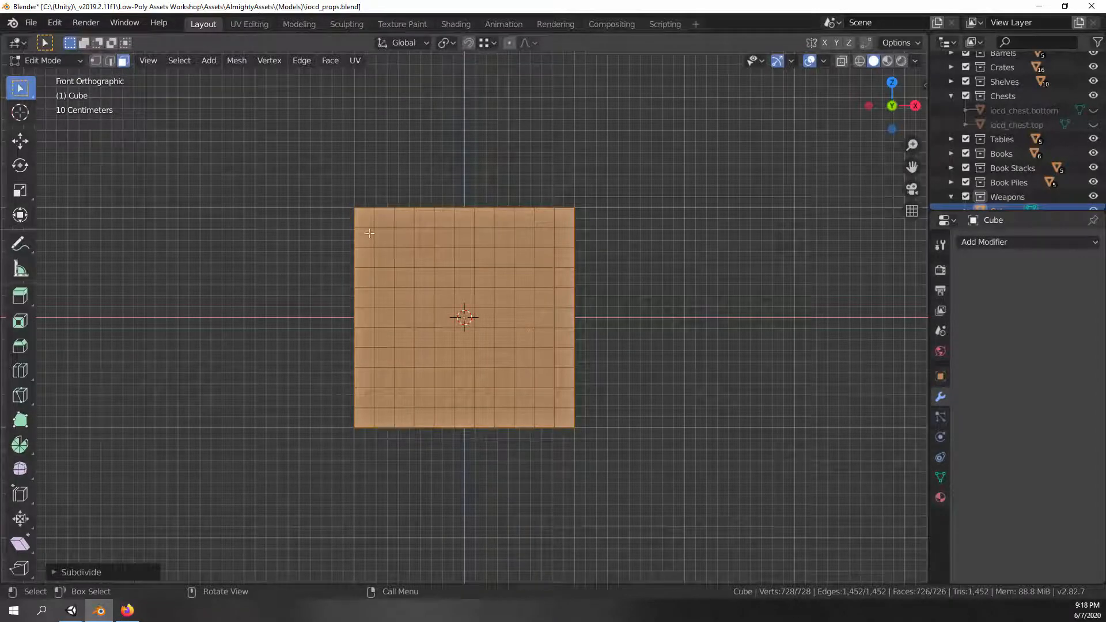
pyautogui.moveTo(19, 90)
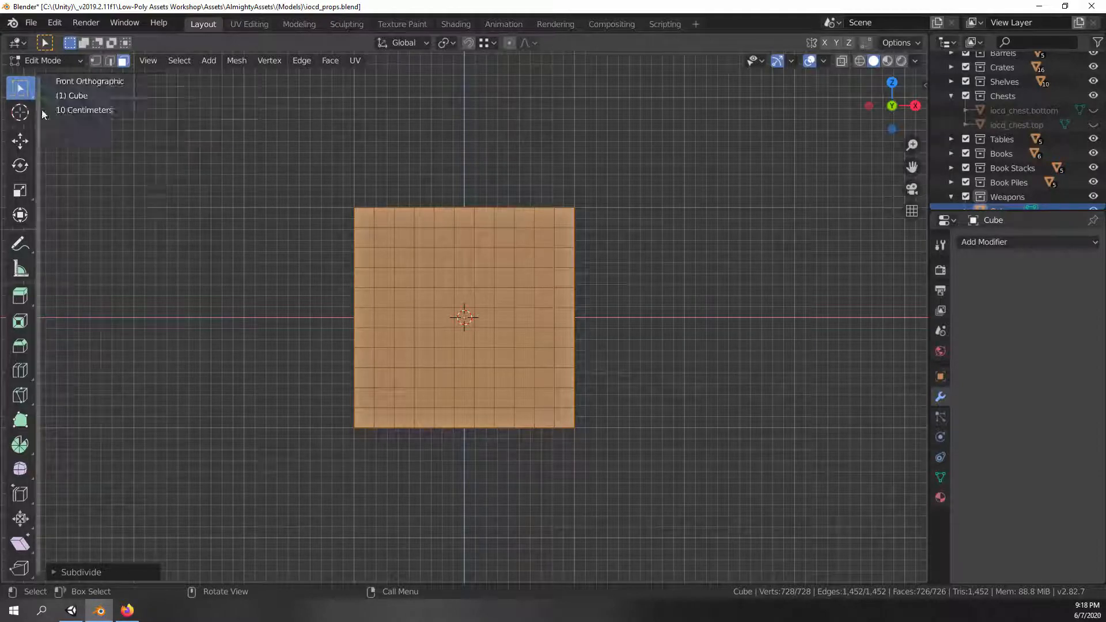
pyautogui.click(19, 87)
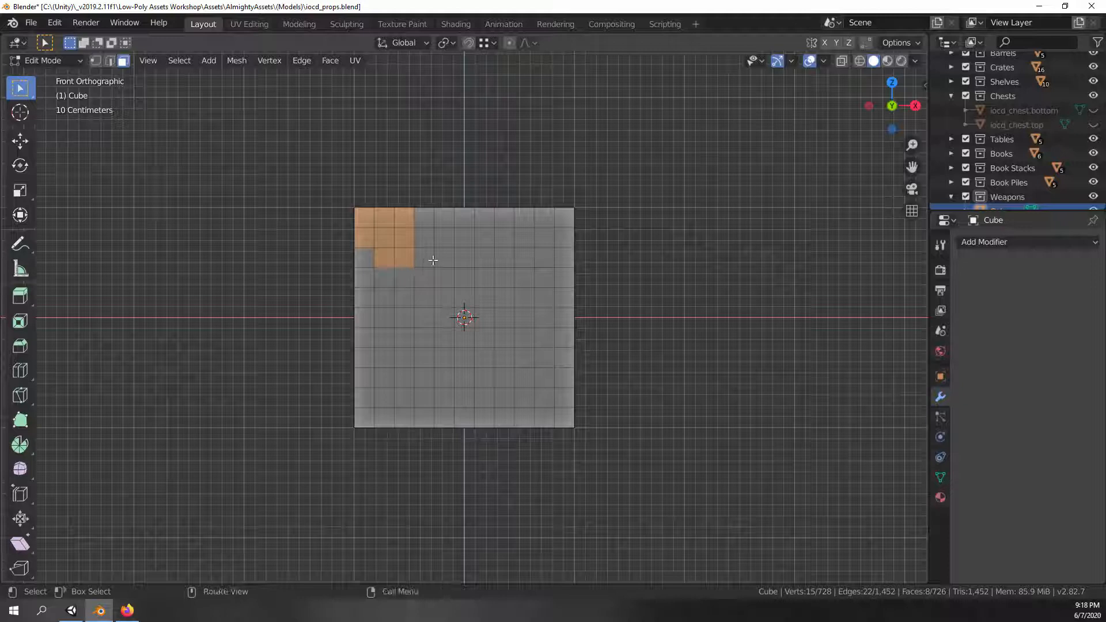
# Dissolve successive front face groups into large irregular, interlocking stone-block faces
pyautogui.press('X')
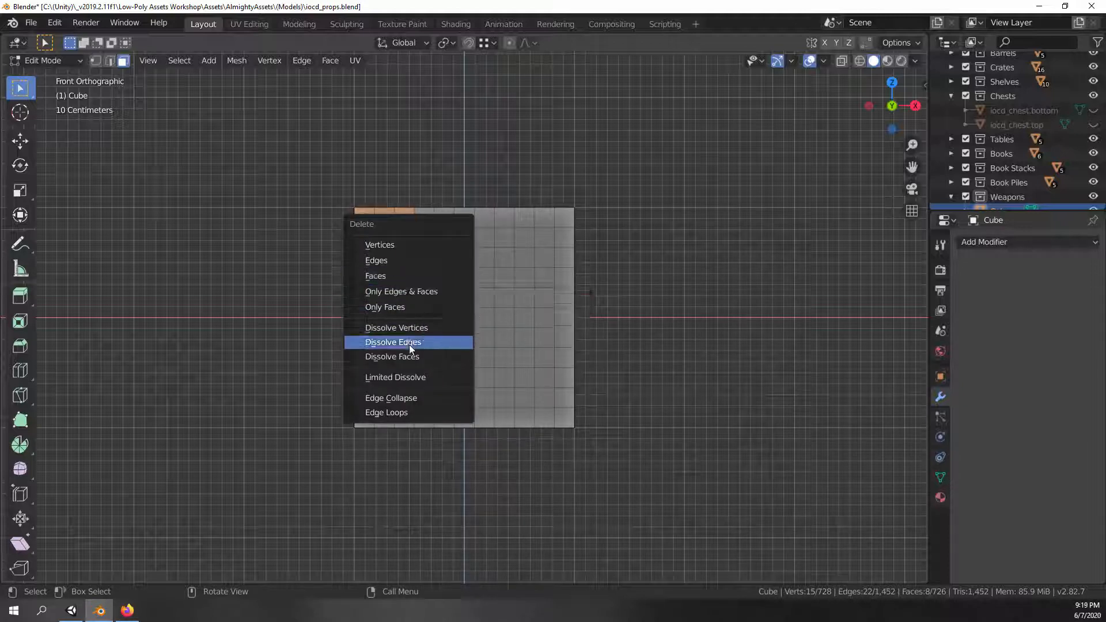
pyautogui.moveTo(403, 360)
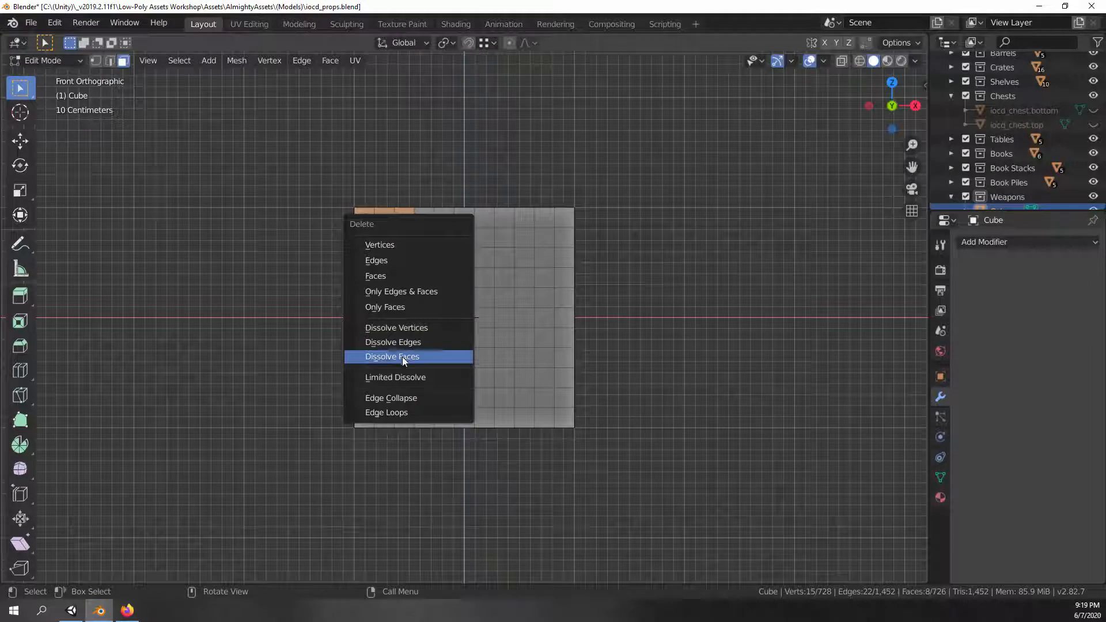
pyautogui.click(392, 357)
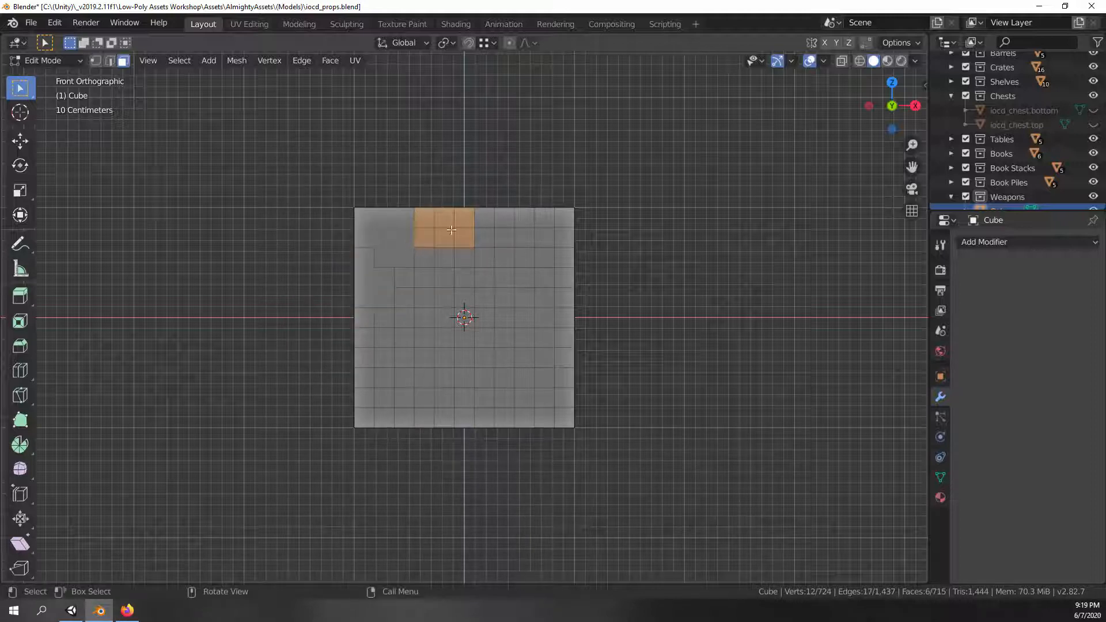
pyautogui.press('X')
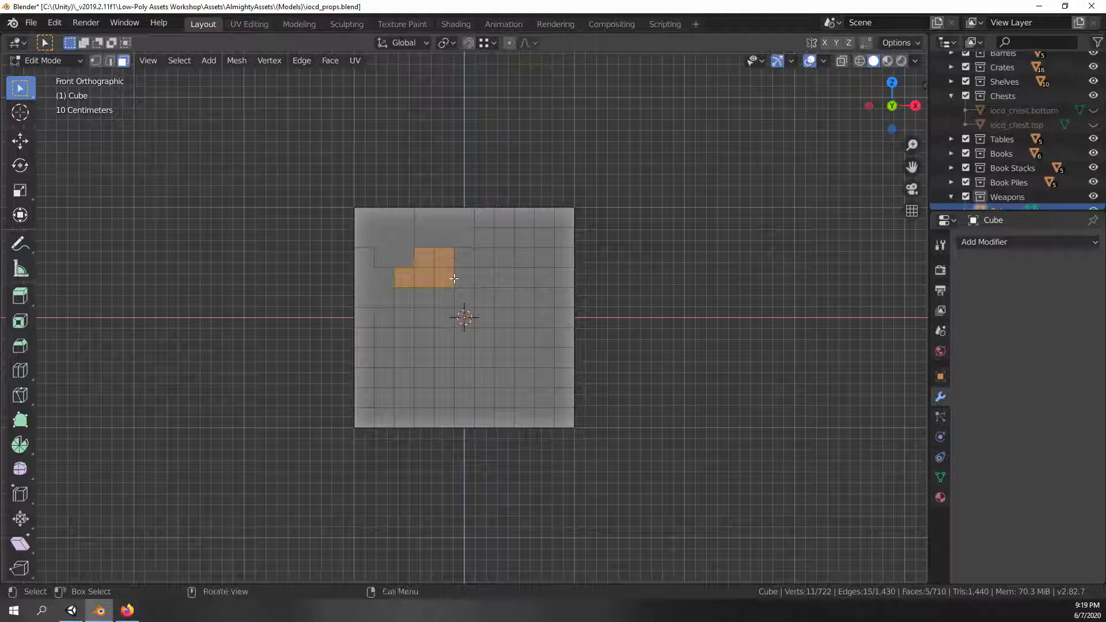
pyautogui.press('X')
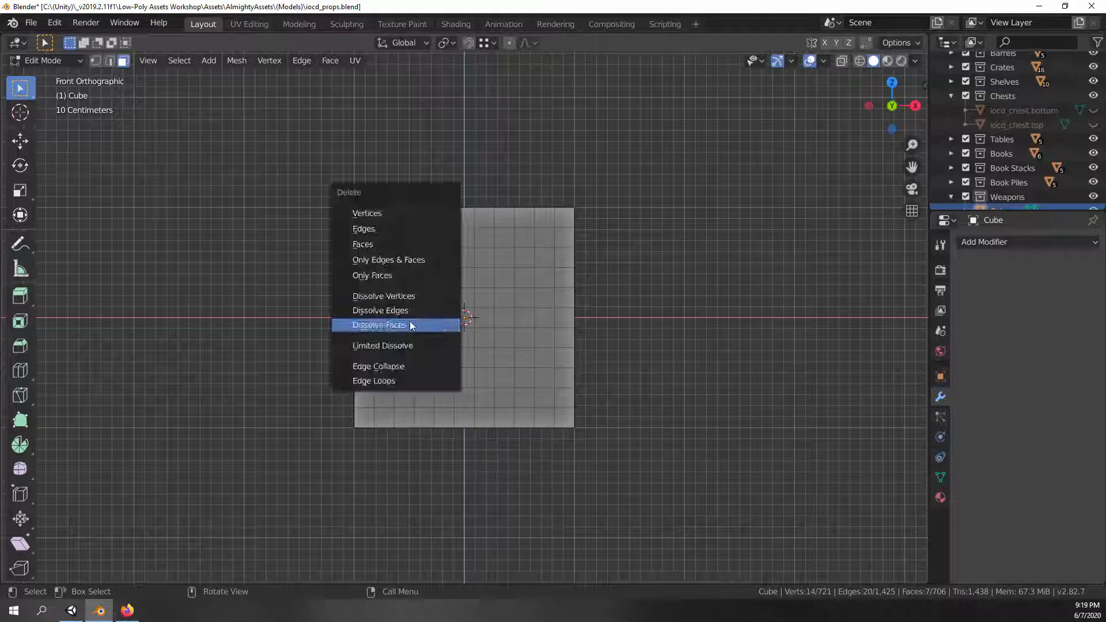
pyautogui.click(381, 325)
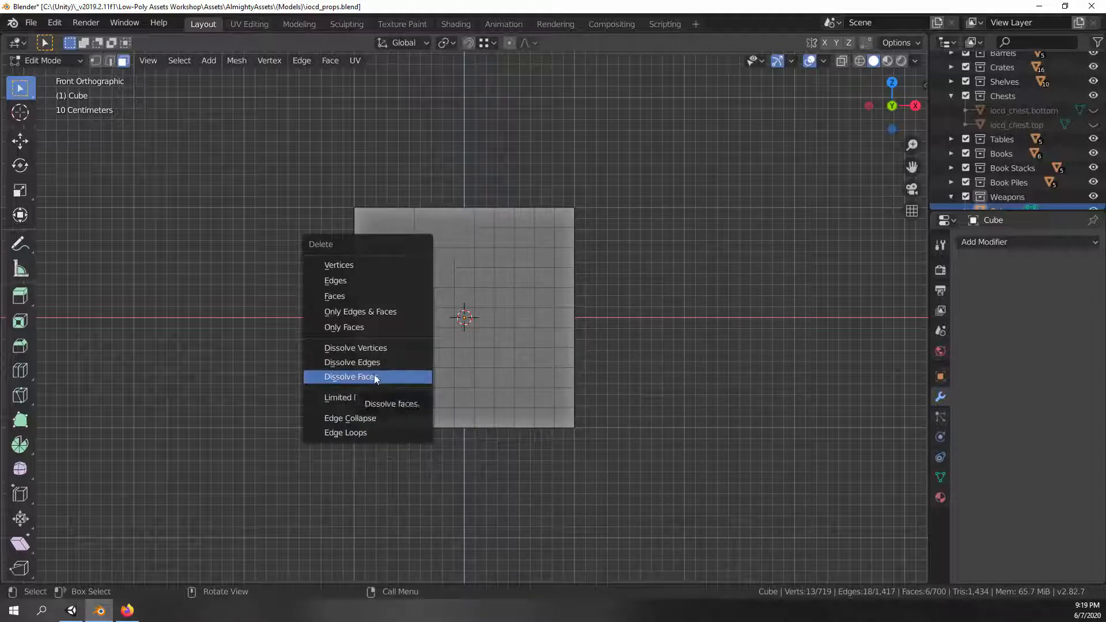
pyautogui.click(351, 376)
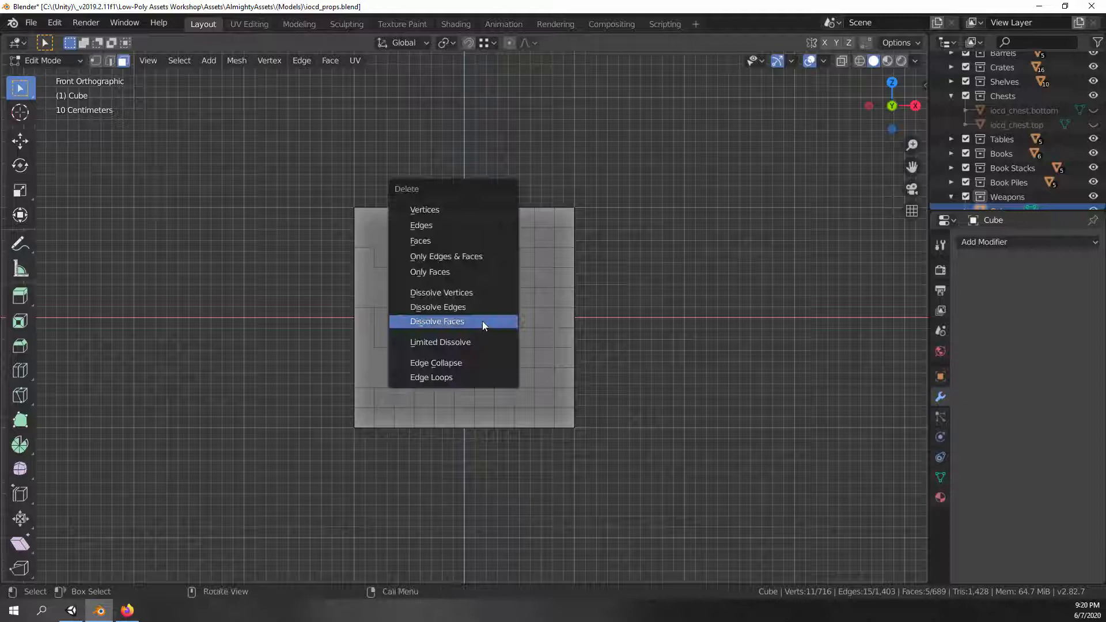
pyautogui.click(437, 321)
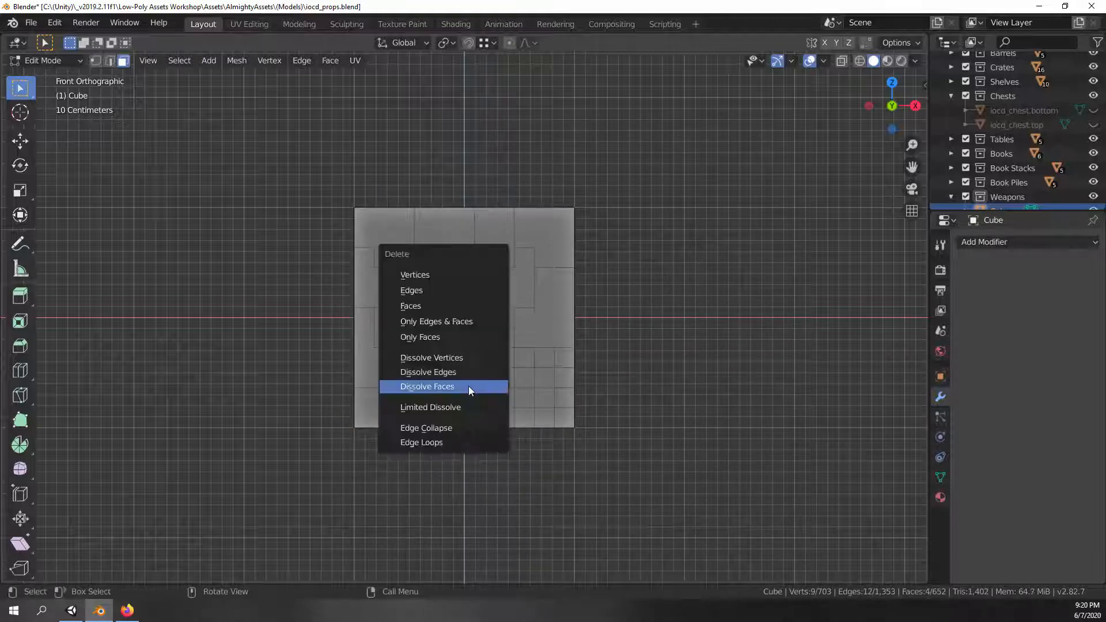
pyautogui.click(427, 387)
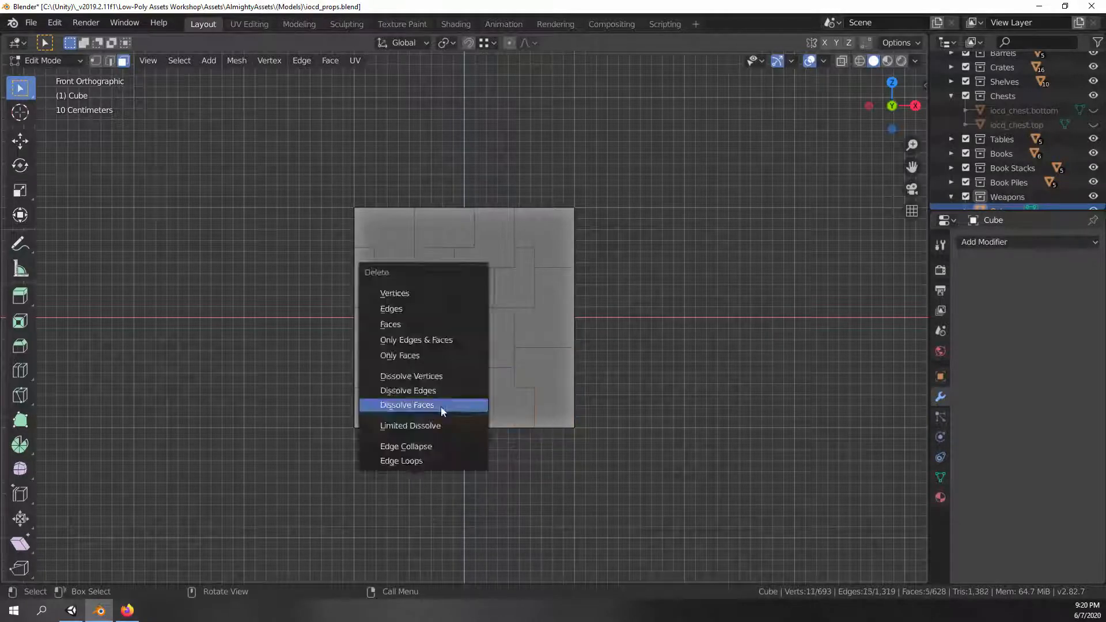
pyautogui.click(407, 405)
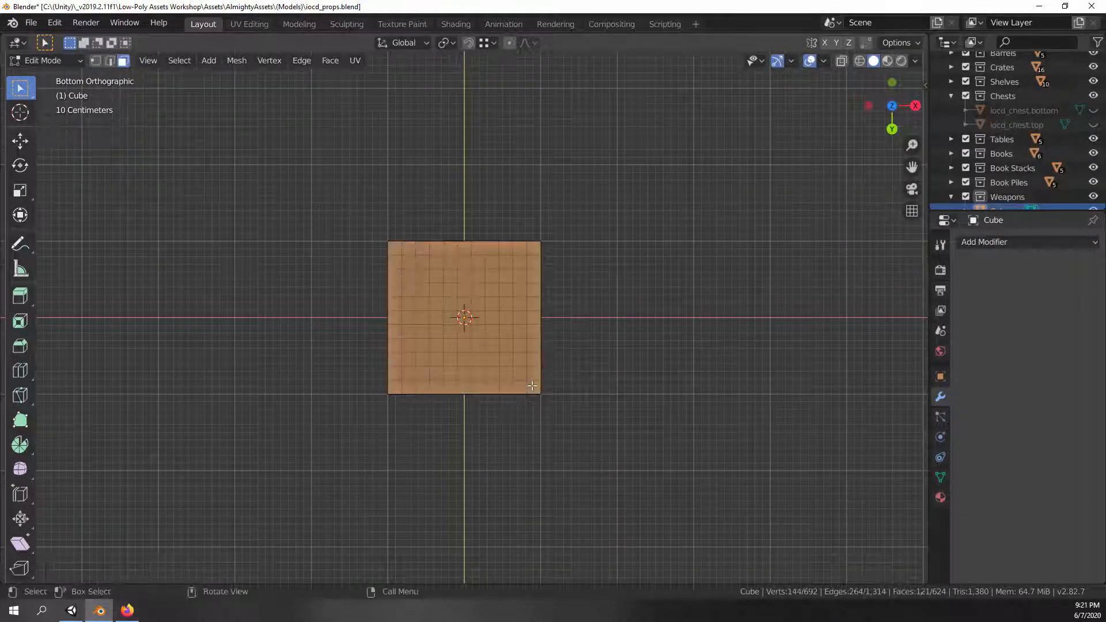
# Dissolve a selected group of bottom faces into one stone face
pyautogui.press('x')
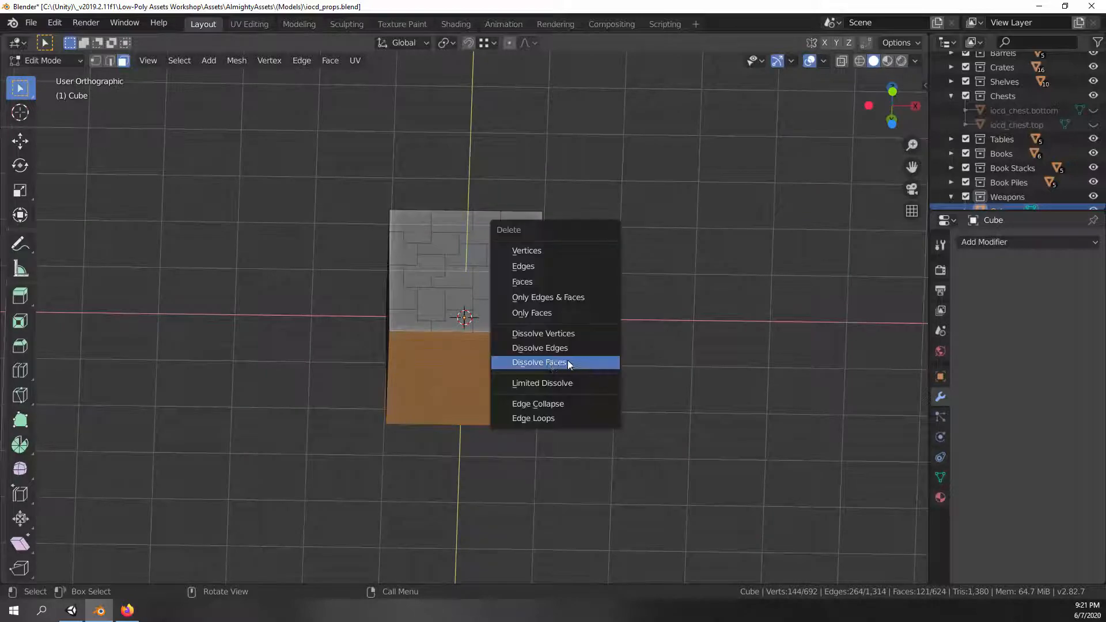
pyautogui.click(538, 362)
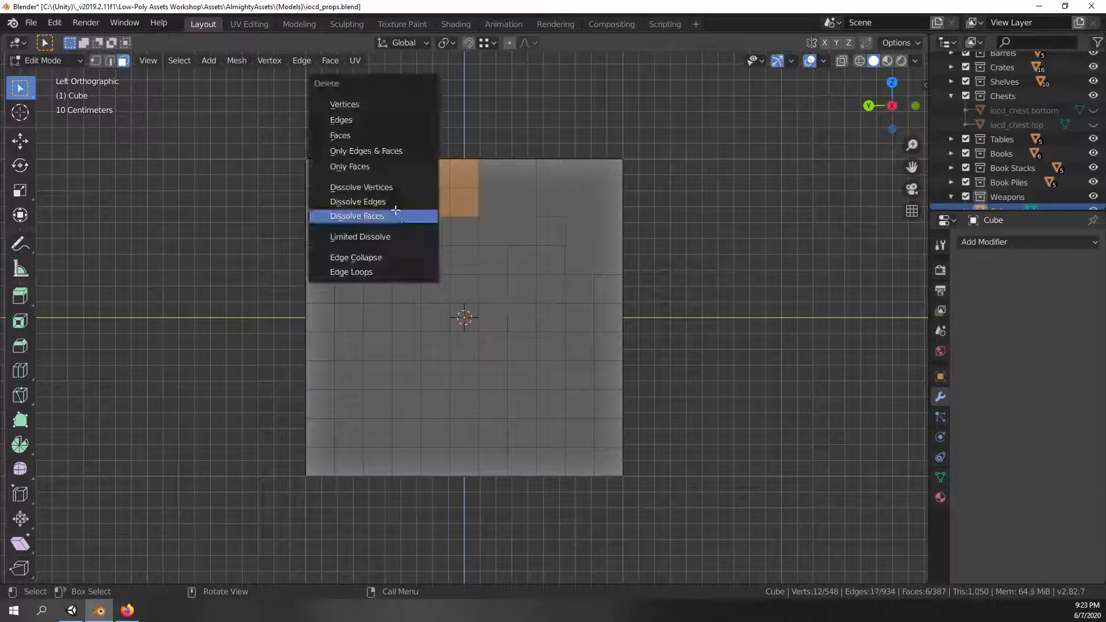
# Dissolve four face groups on the left and back sides into stone blocks
pyautogui.click(356, 216)
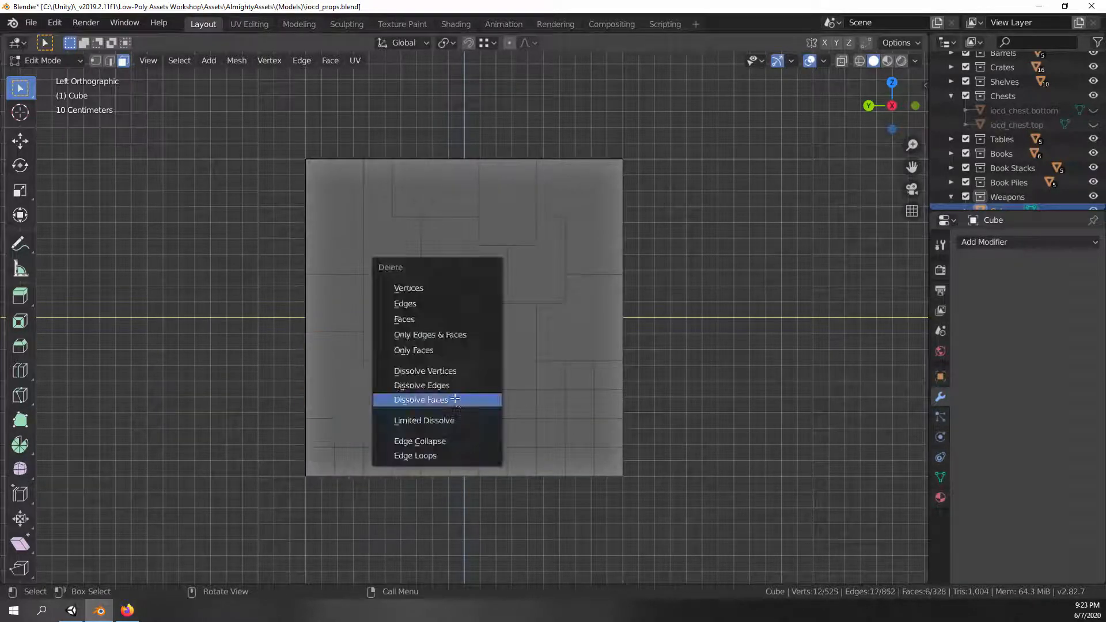
pyautogui.click(420, 400)
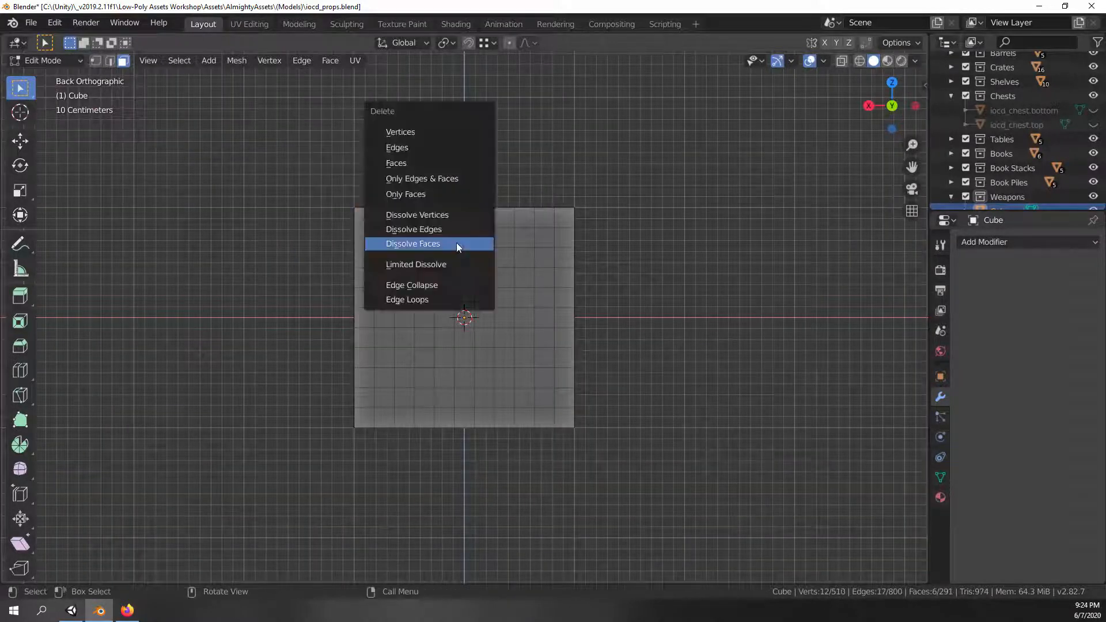
pyautogui.click(413, 244)
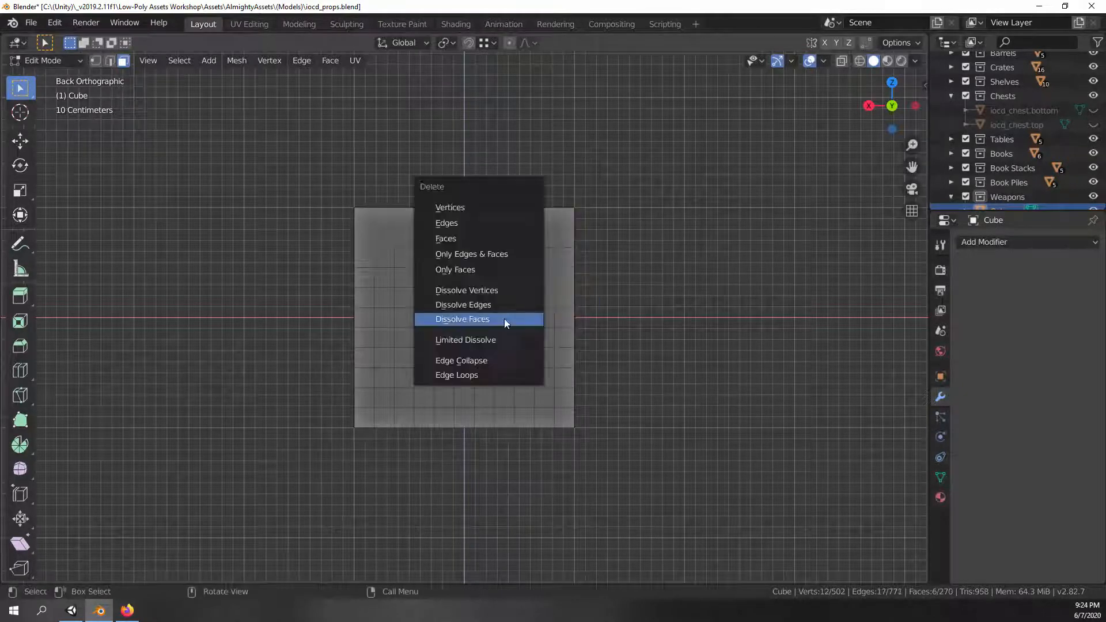
pyautogui.click(462, 319)
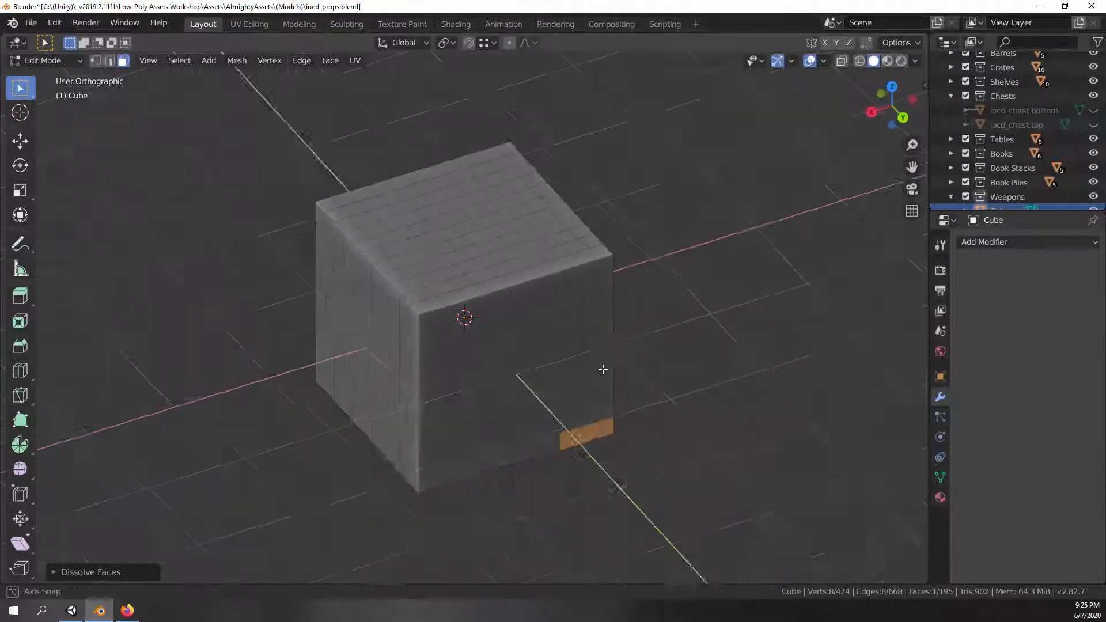
# Dissolve the central top patch and rim face groups into stones, leaving 88 faces
pyautogui.moveTo(603, 369); pyautogui.dragTo(587, 352)
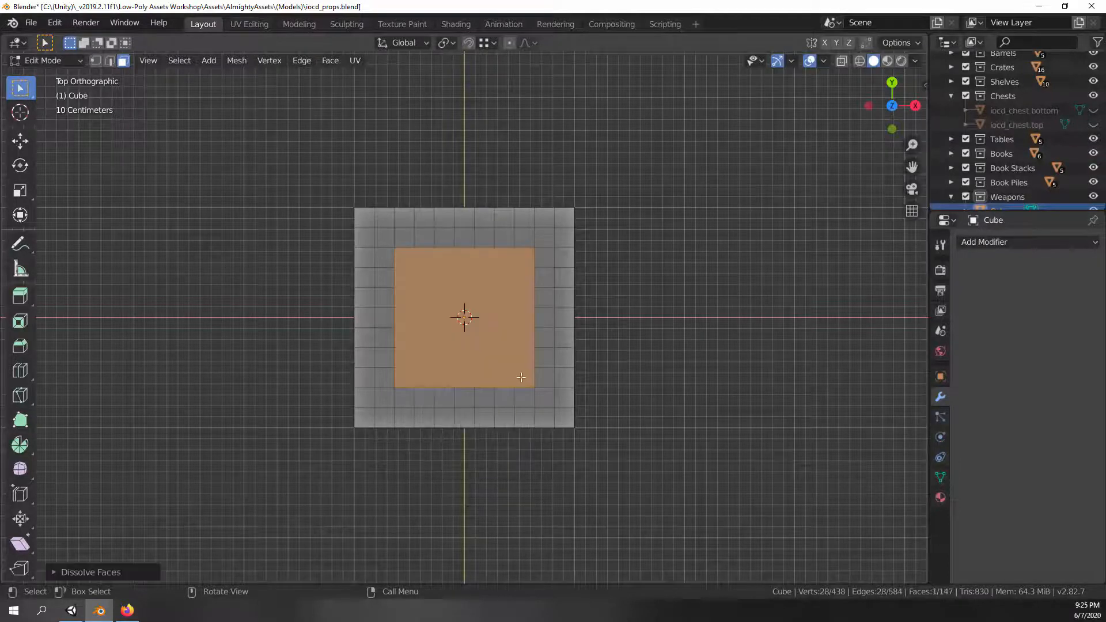
pyautogui.moveTo(465, 318); pyautogui.dragTo(476, 353)
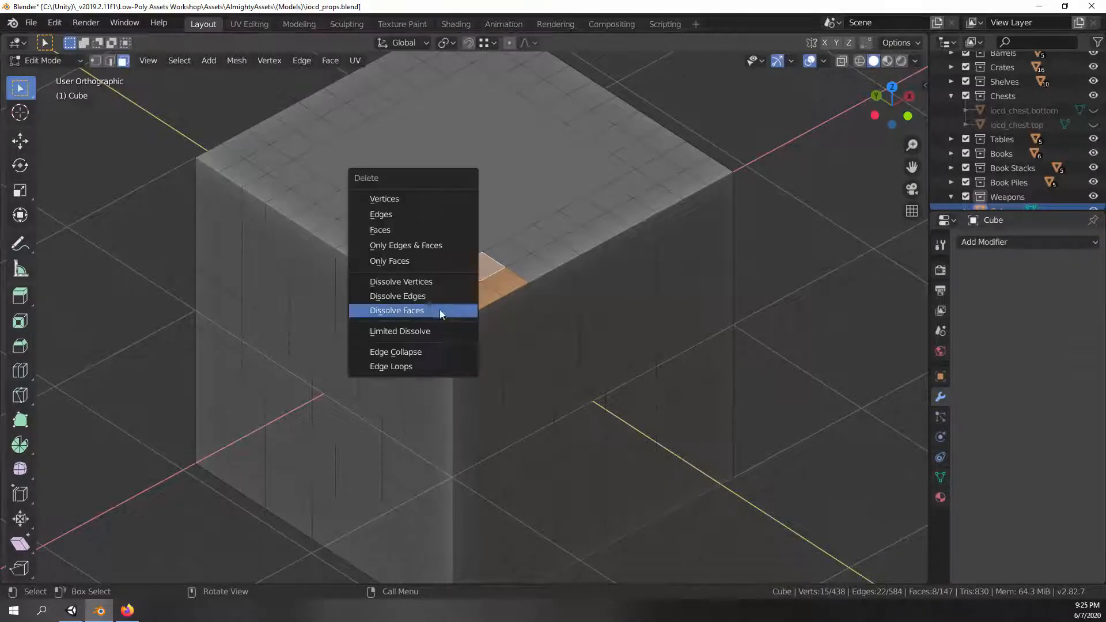
pyautogui.click(396, 310)
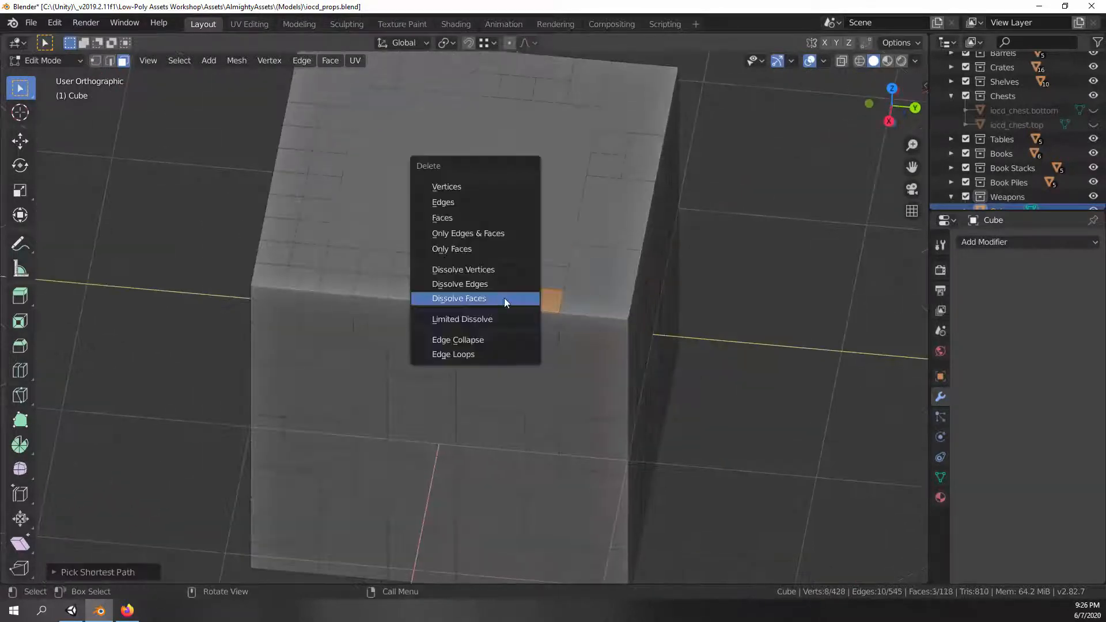
pyautogui.click(458, 298)
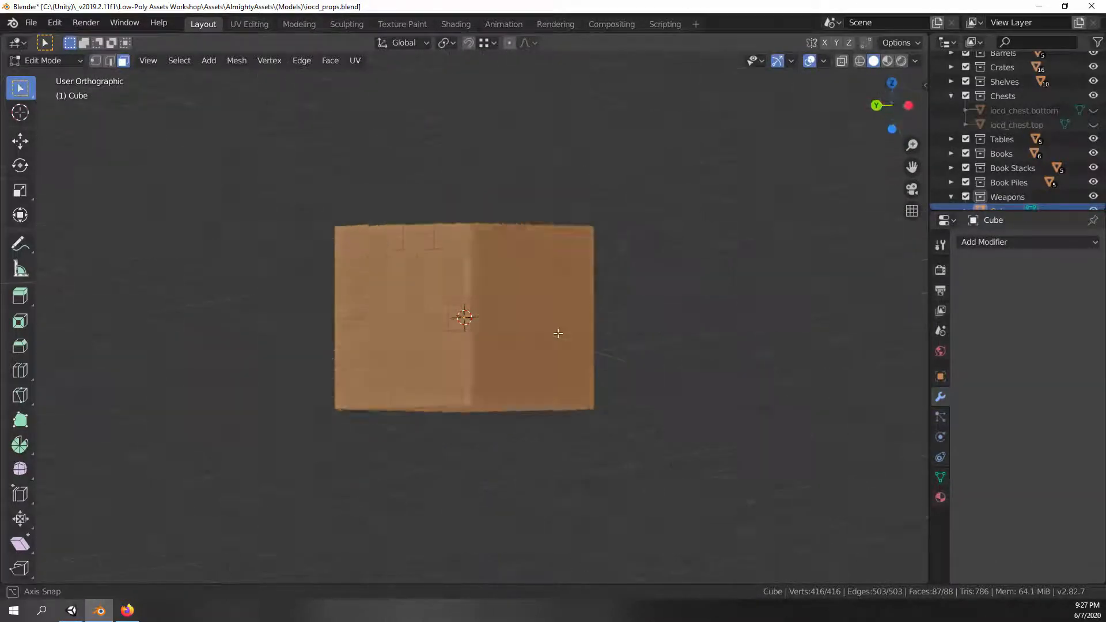
# Inset the selected stone faces so each block gets a border, raising faces to 1,012
pyautogui.moveTo(464, 317); pyautogui.dragTo(528, 323)
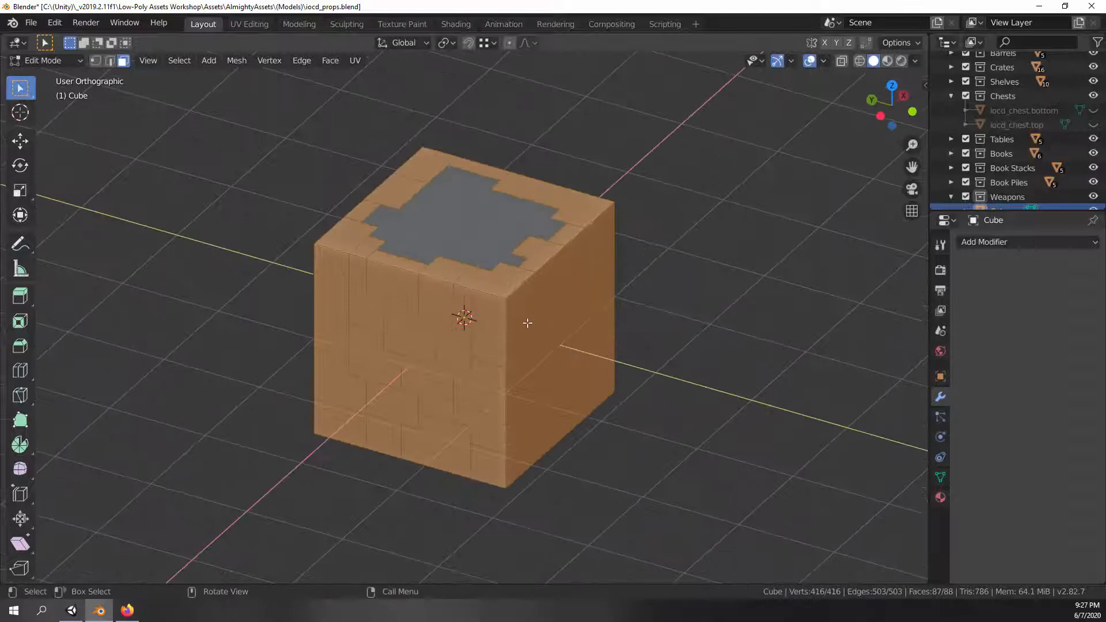
pyautogui.moveTo(528, 323); pyautogui.dragTo(532, 275)
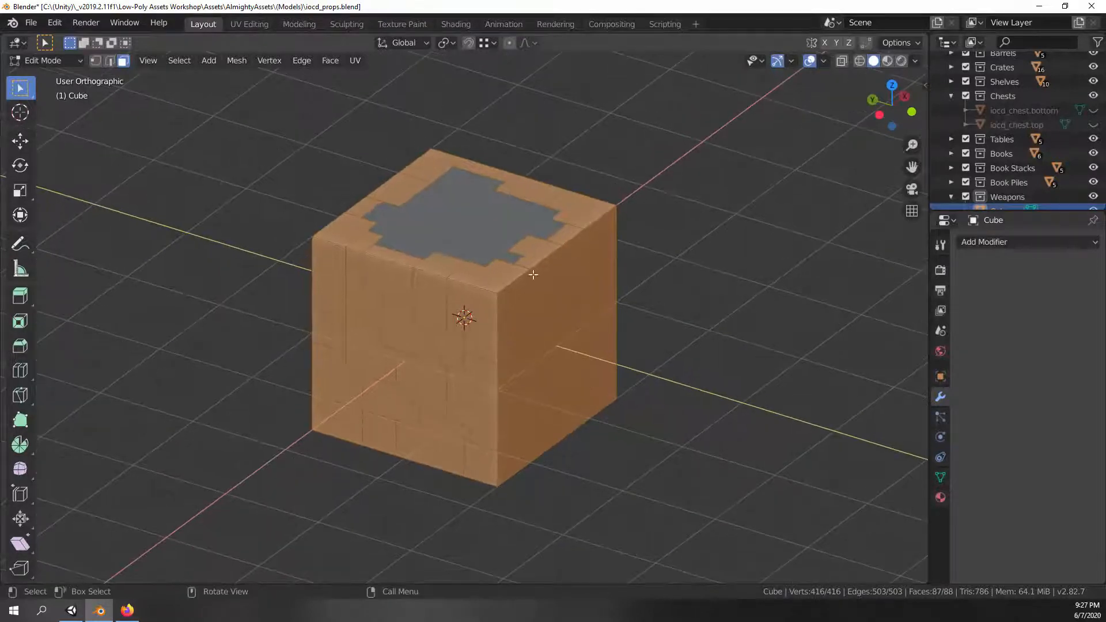
pyautogui.press('i')
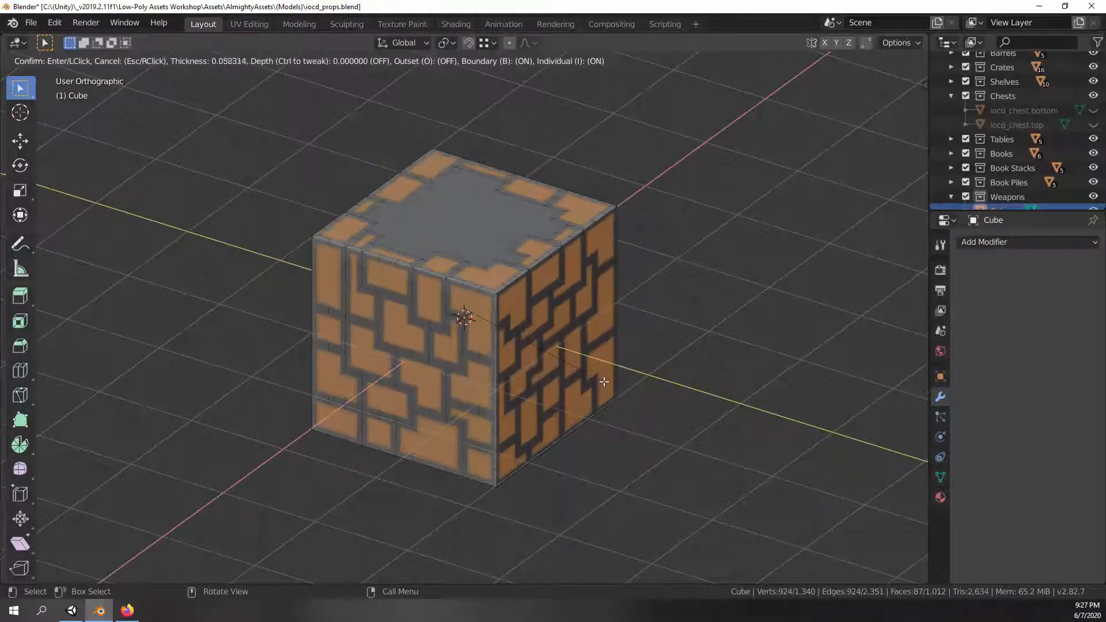
pyautogui.moveTo(608, 384)
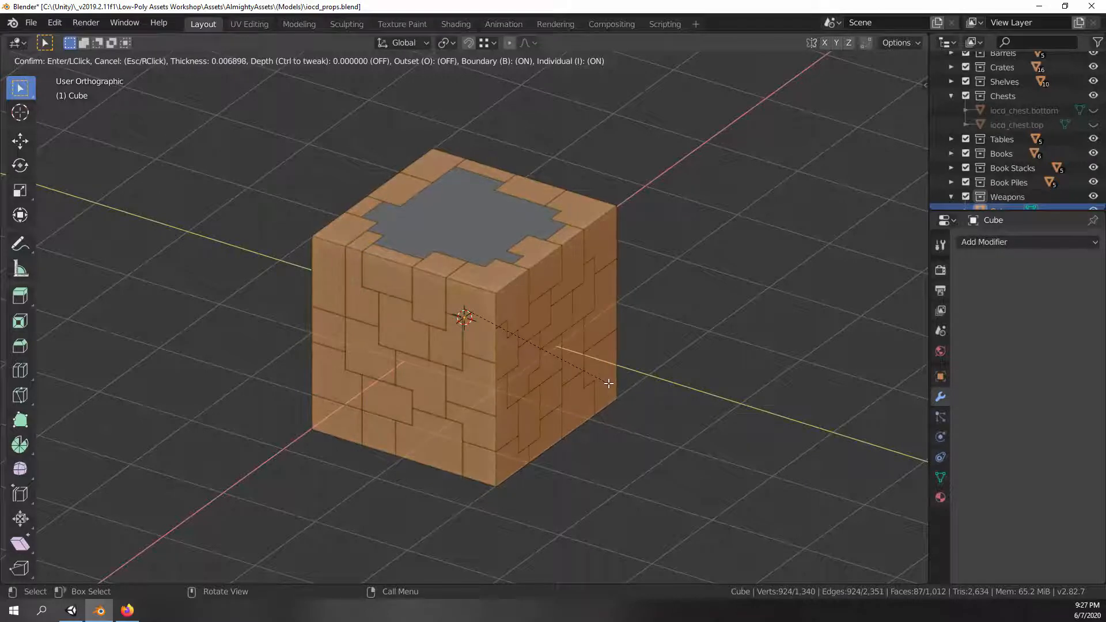
pyautogui.moveTo(609, 383)
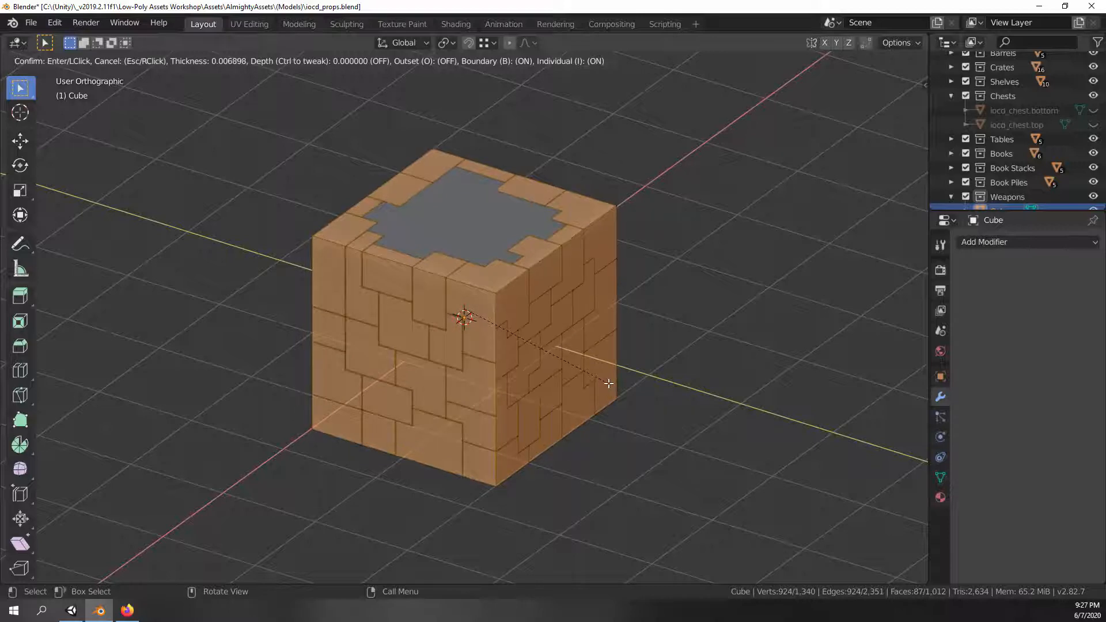
pyautogui.moveTo(609, 384)
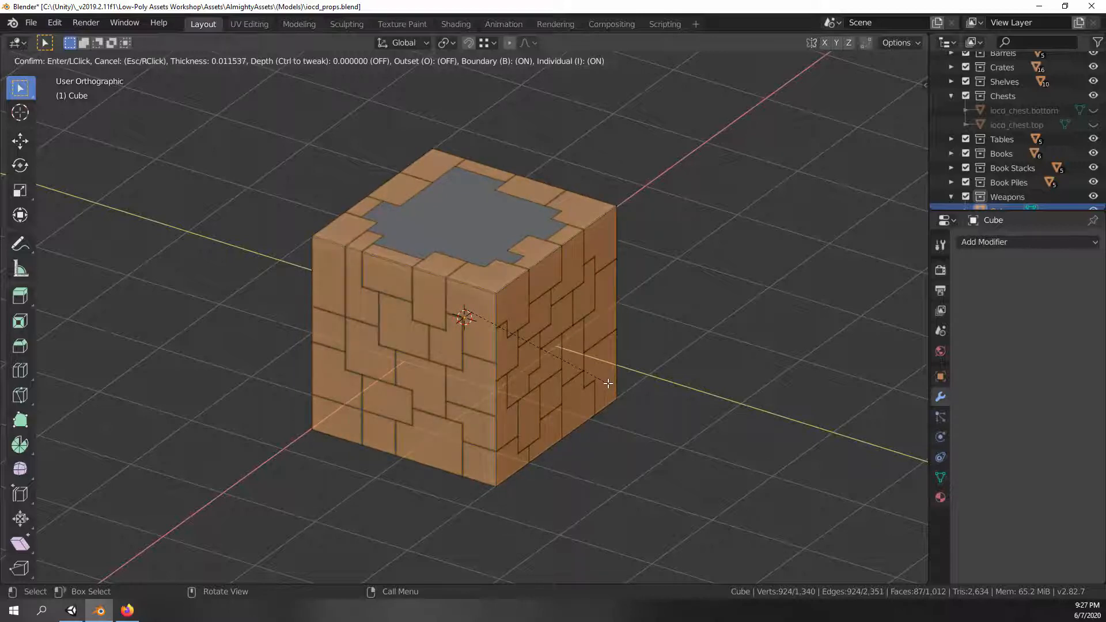
pyautogui.moveTo(608, 384)
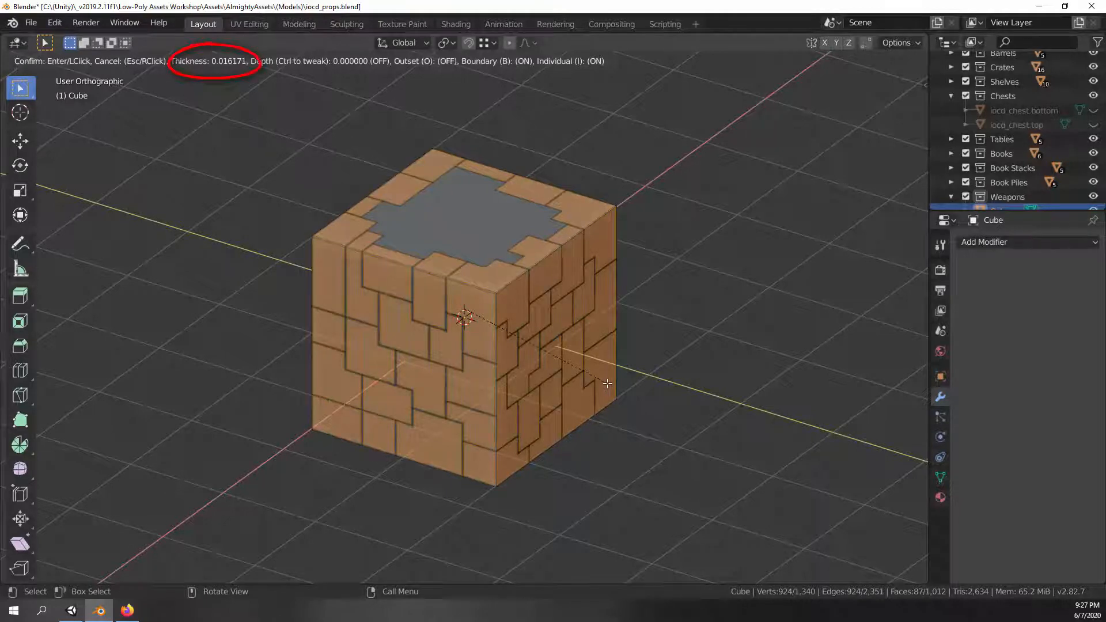
pyautogui.moveTo(609, 385)
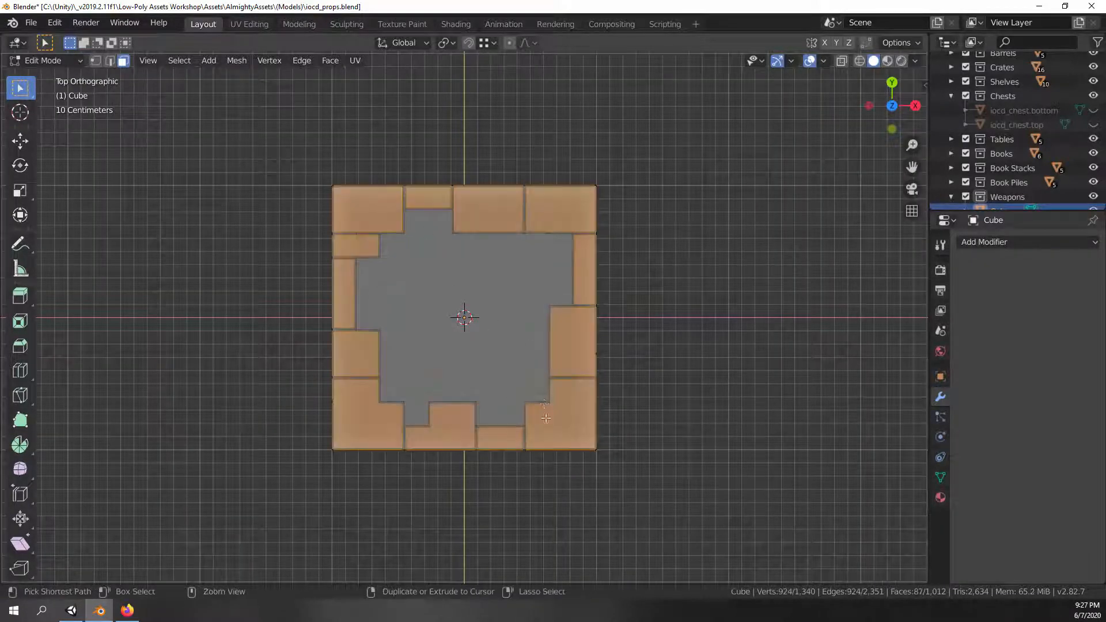
# Set pivot to Individual Origins and orientation to Normal, then push stones along normals
pyautogui.moveTo(464, 318); pyautogui.dragTo(611, 311)
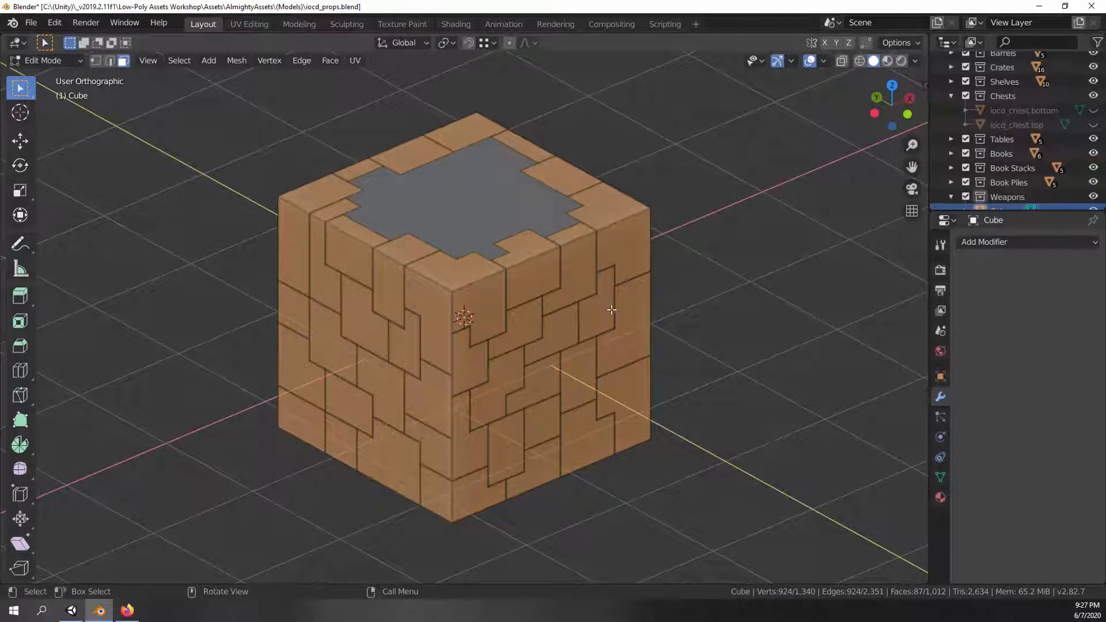
pyautogui.moveTo(495, 217)
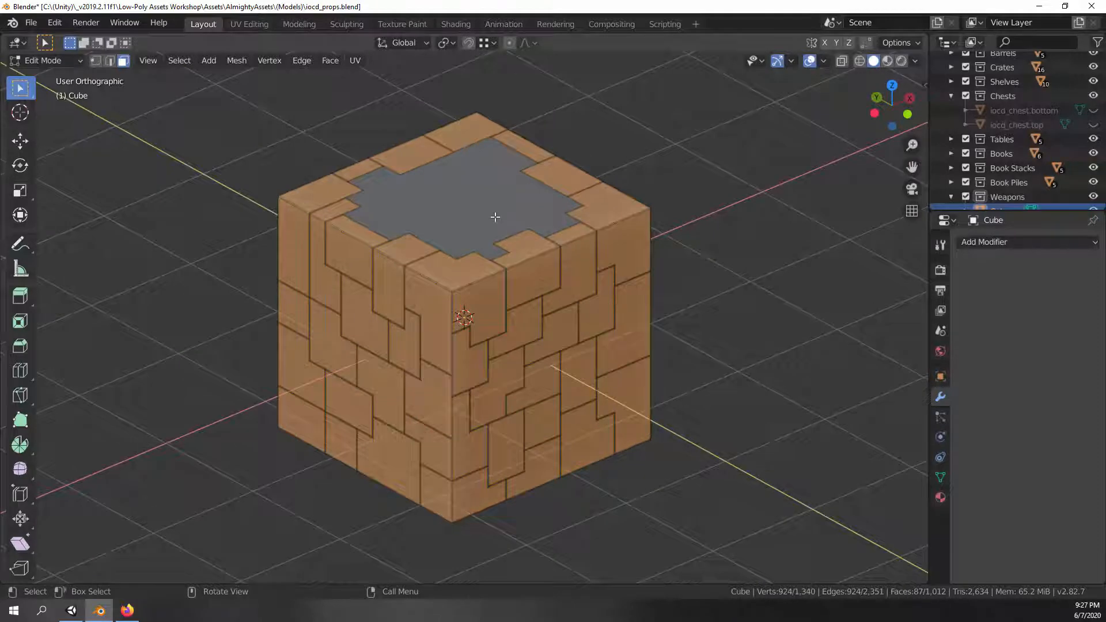
pyautogui.click(442, 43)
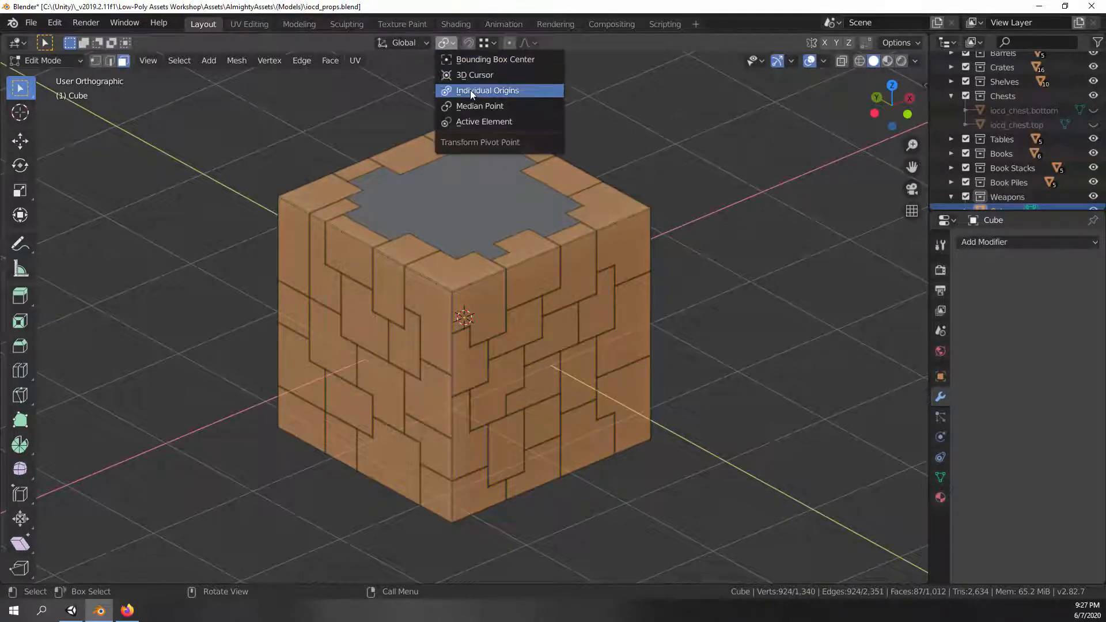
pyautogui.click(486, 90)
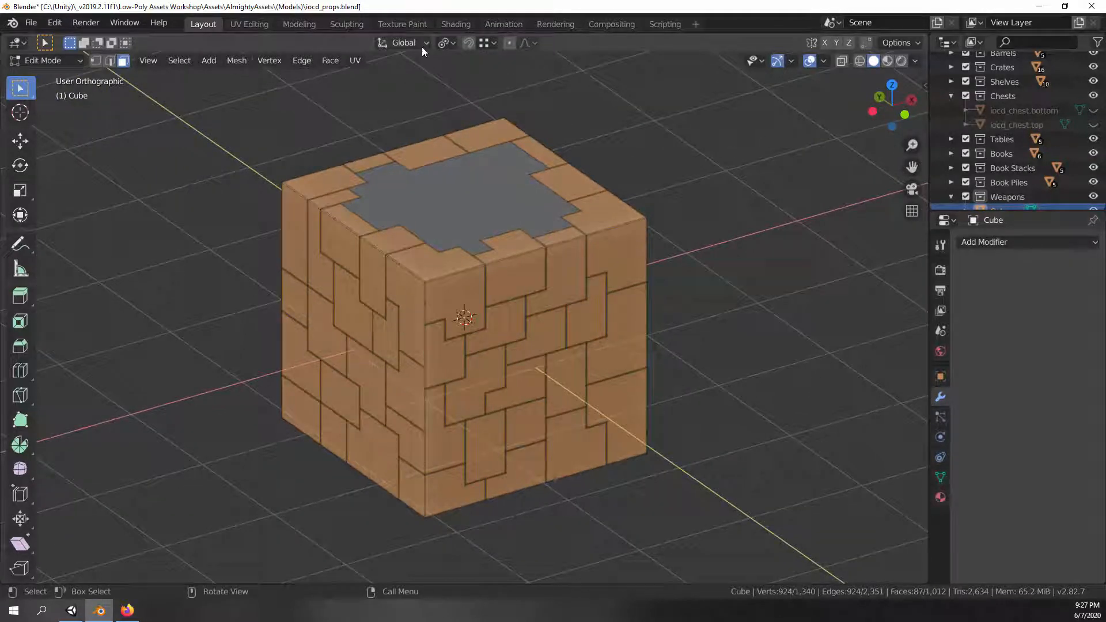
pyautogui.click(410, 43)
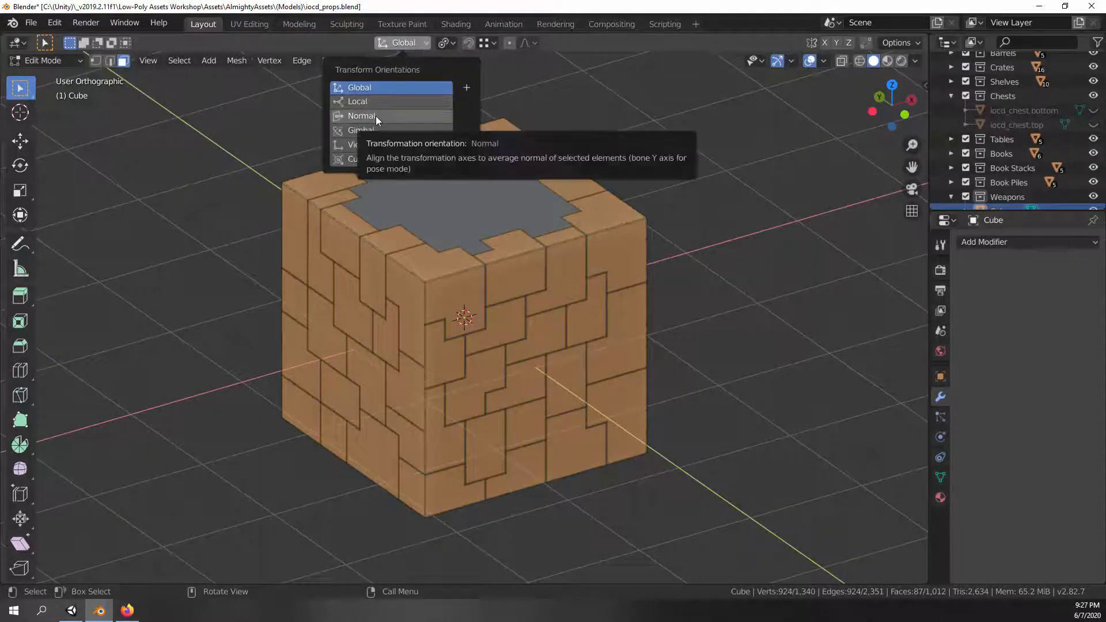
pyautogui.click(362, 115)
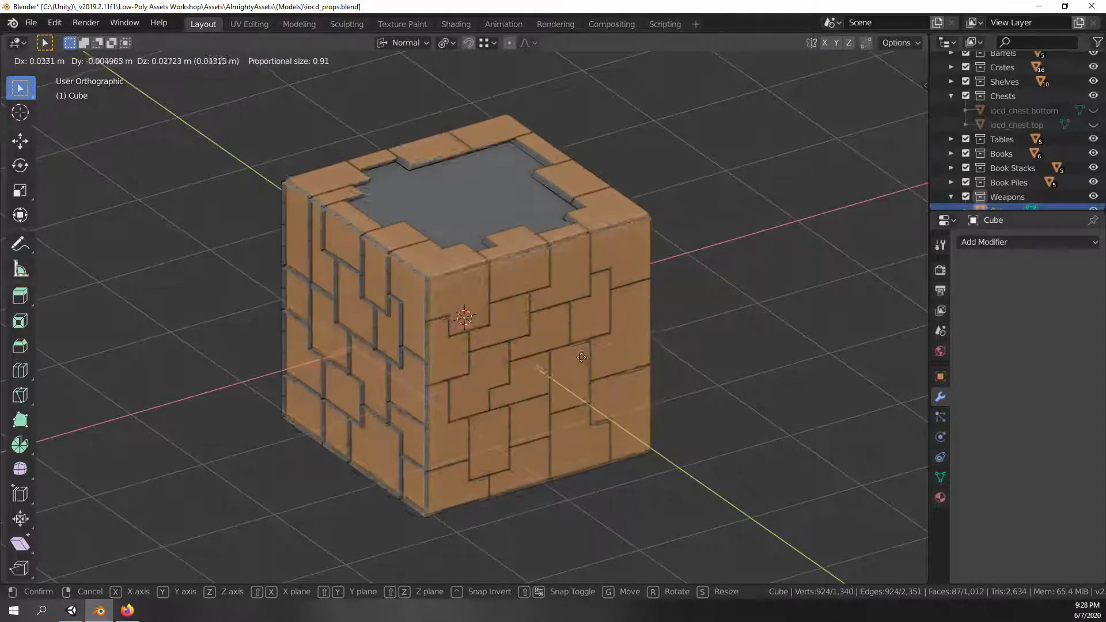
pyautogui.press('Z')
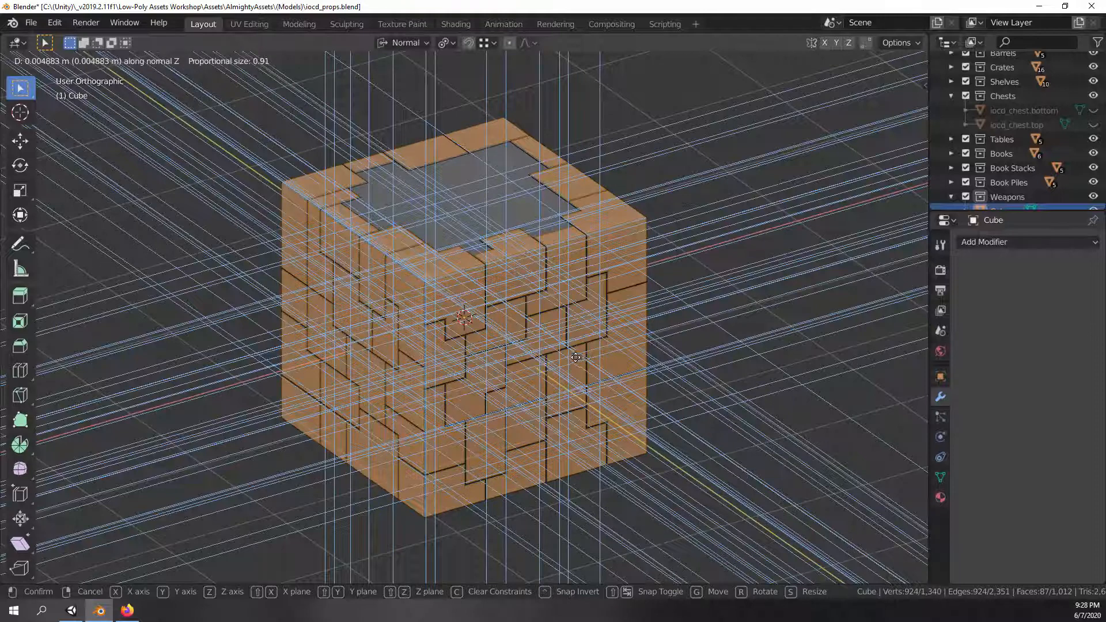
pyautogui.moveTo(596, 357)
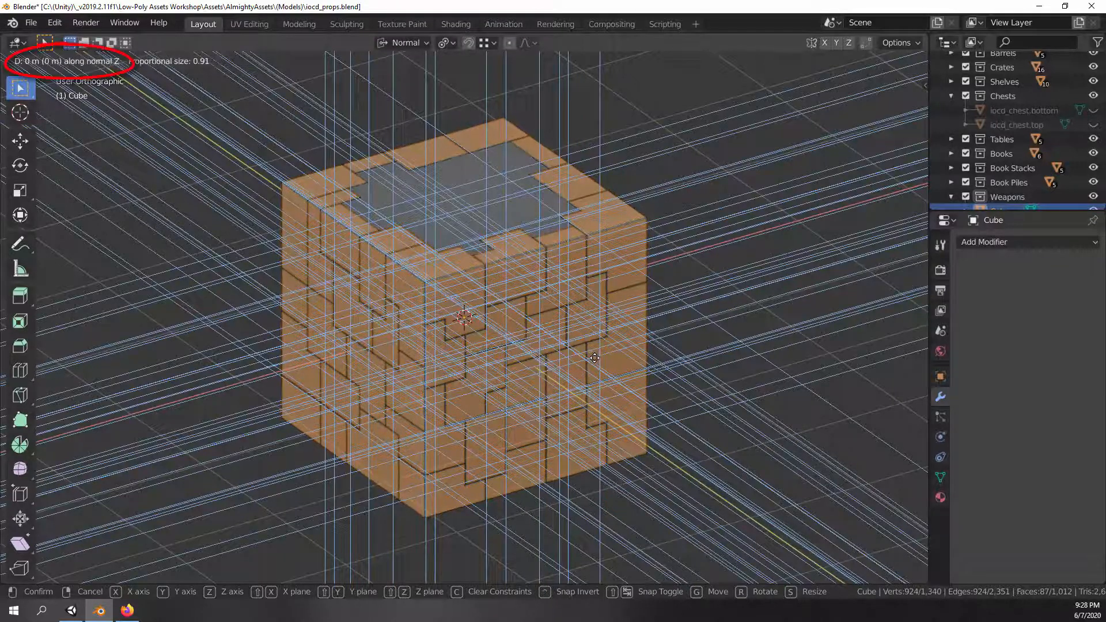
pyautogui.moveTo(591, 358)
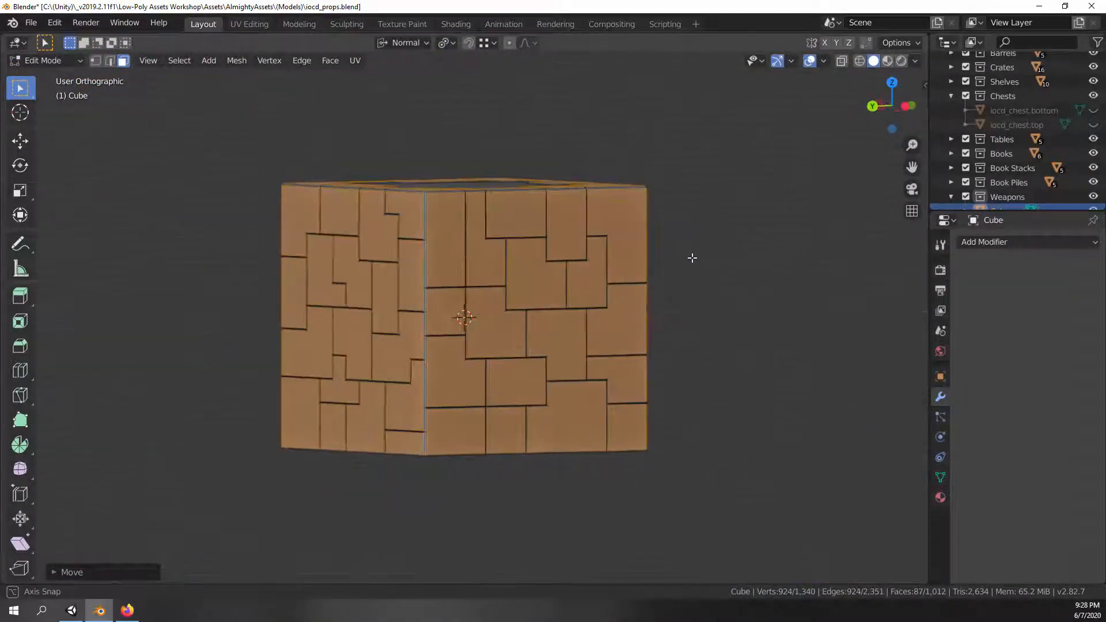
pyautogui.click(403, 42)
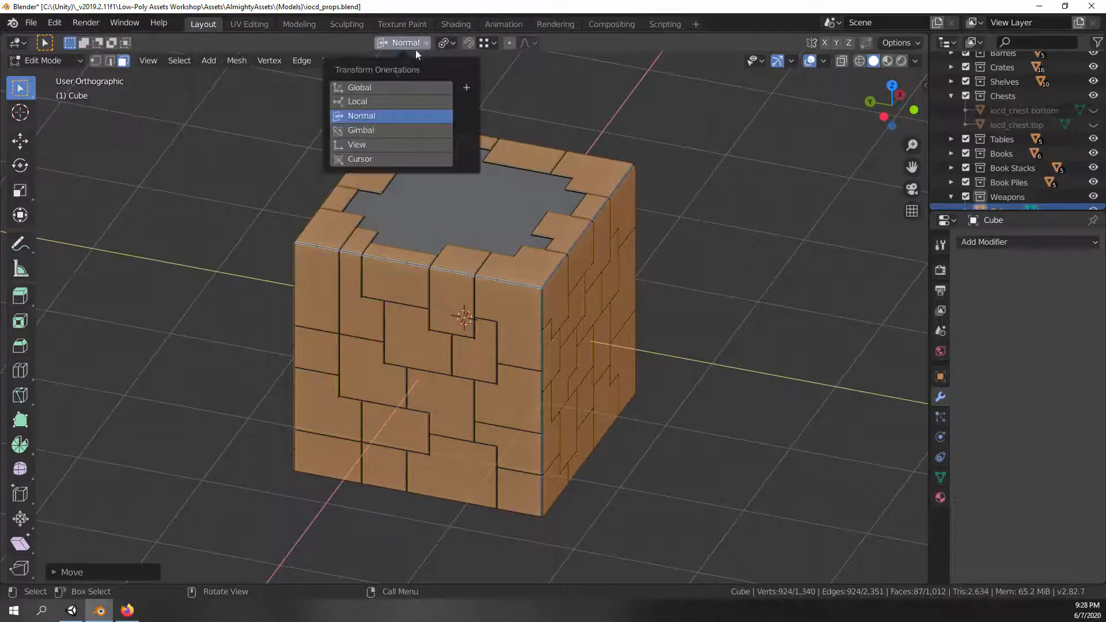
pyautogui.click(445, 43)
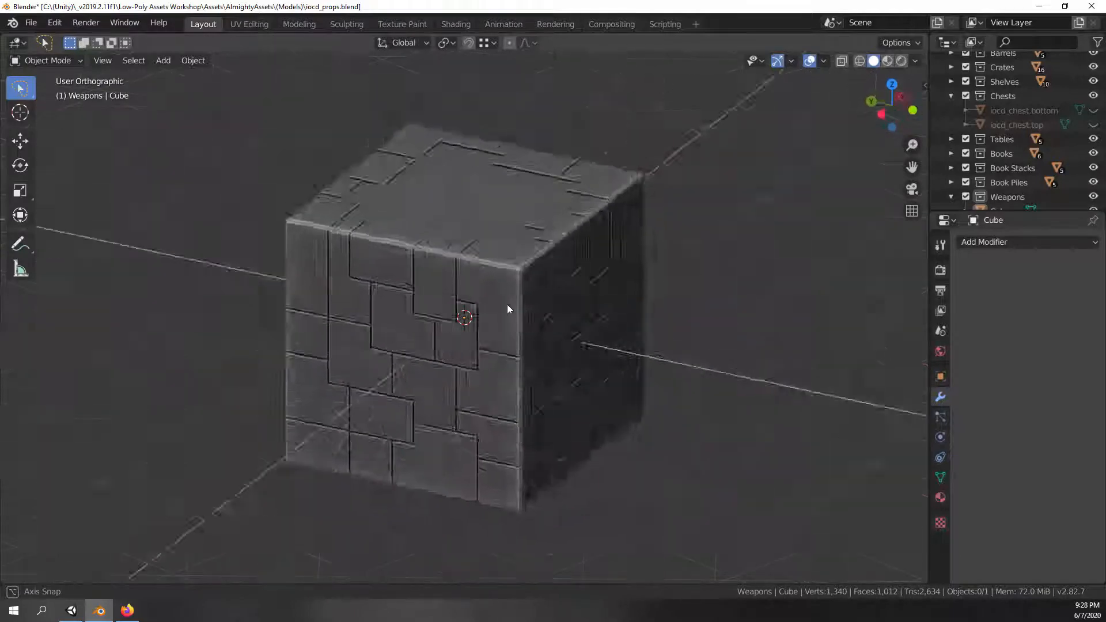
pyautogui.press('Tab')
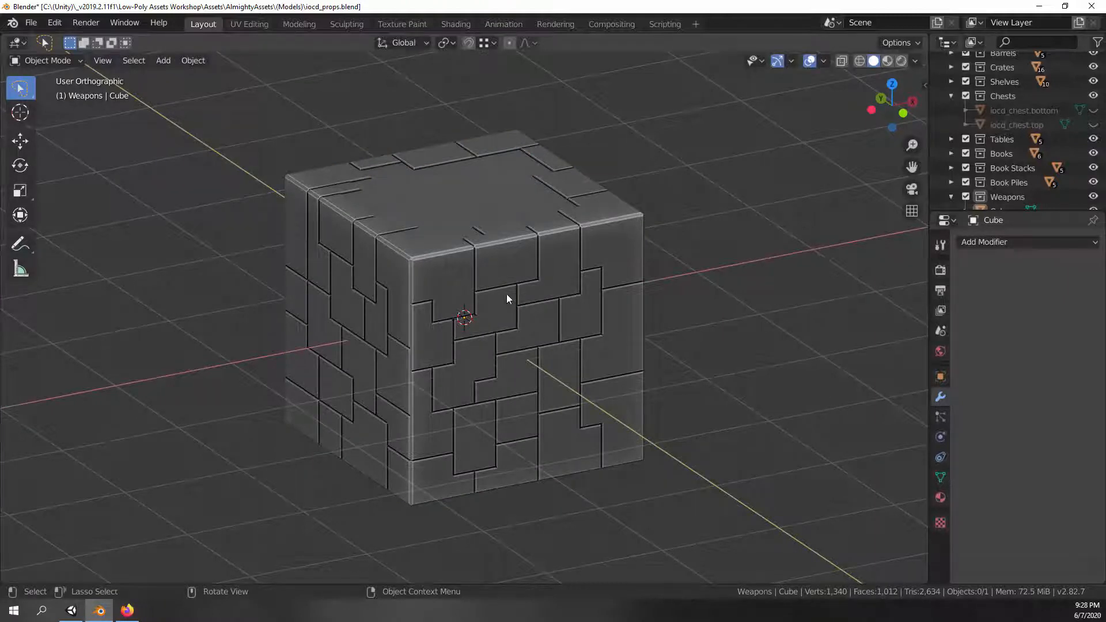
pyautogui.moveTo(927, 600)
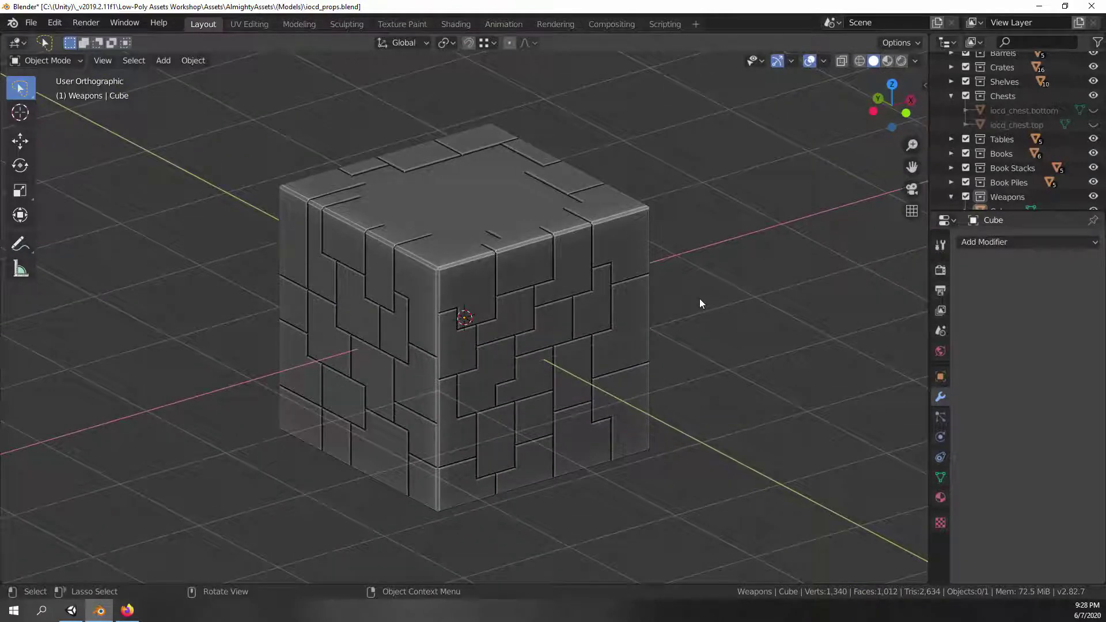
pyautogui.moveTo(737, 365)
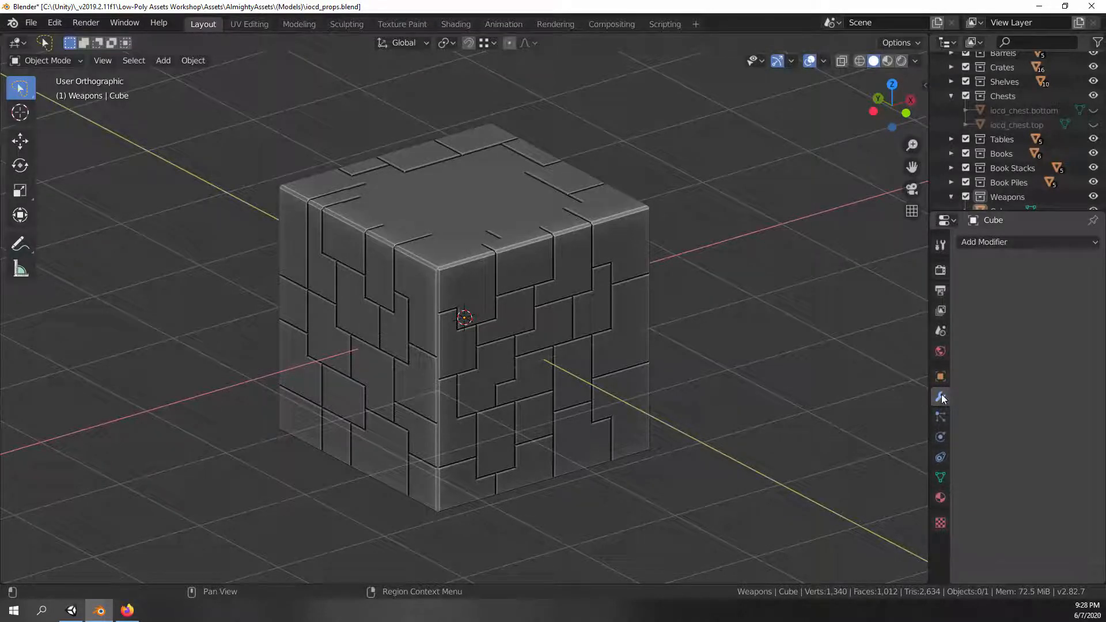
# Add a Subdivision Surface modifier with viewport levels 2 and inspect the rounded stones
pyautogui.click(984, 242)
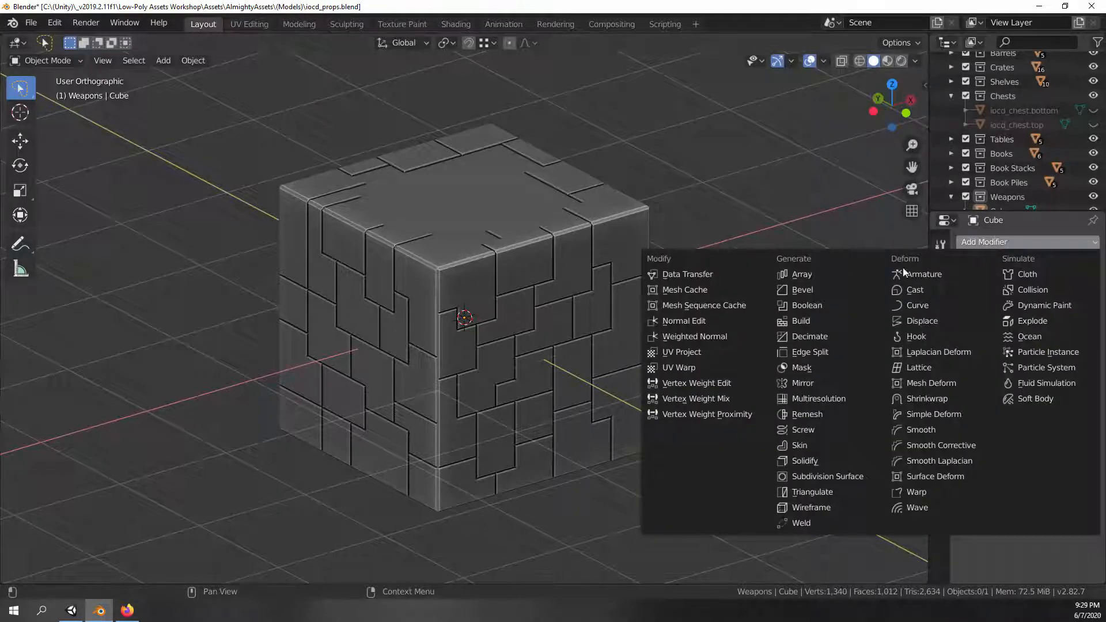
pyautogui.moveTo(816, 357)
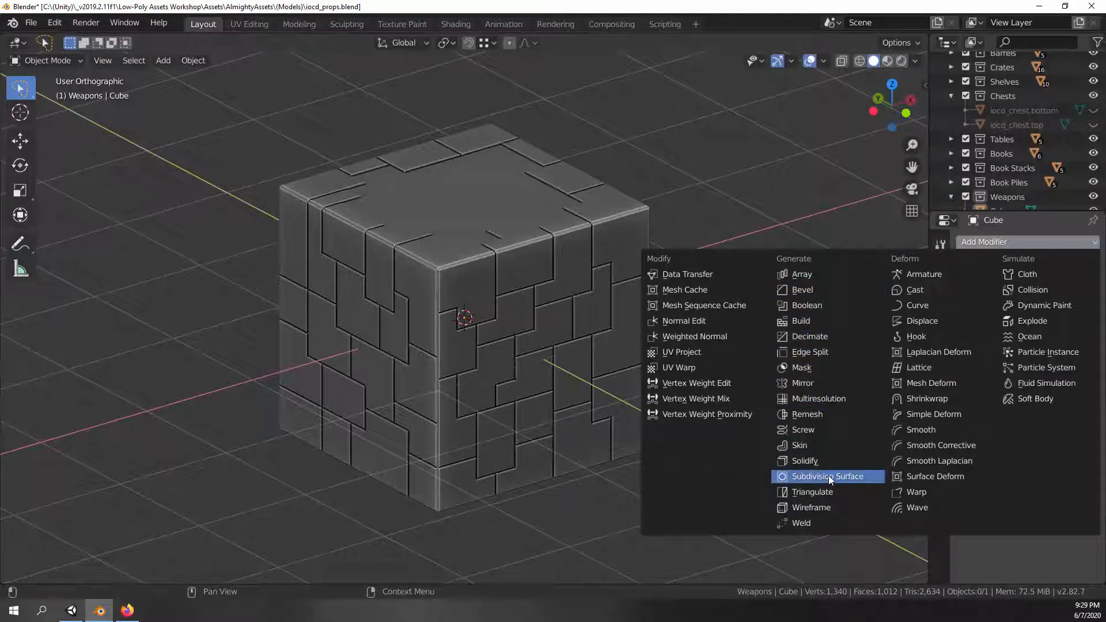
pyautogui.click(835, 476)
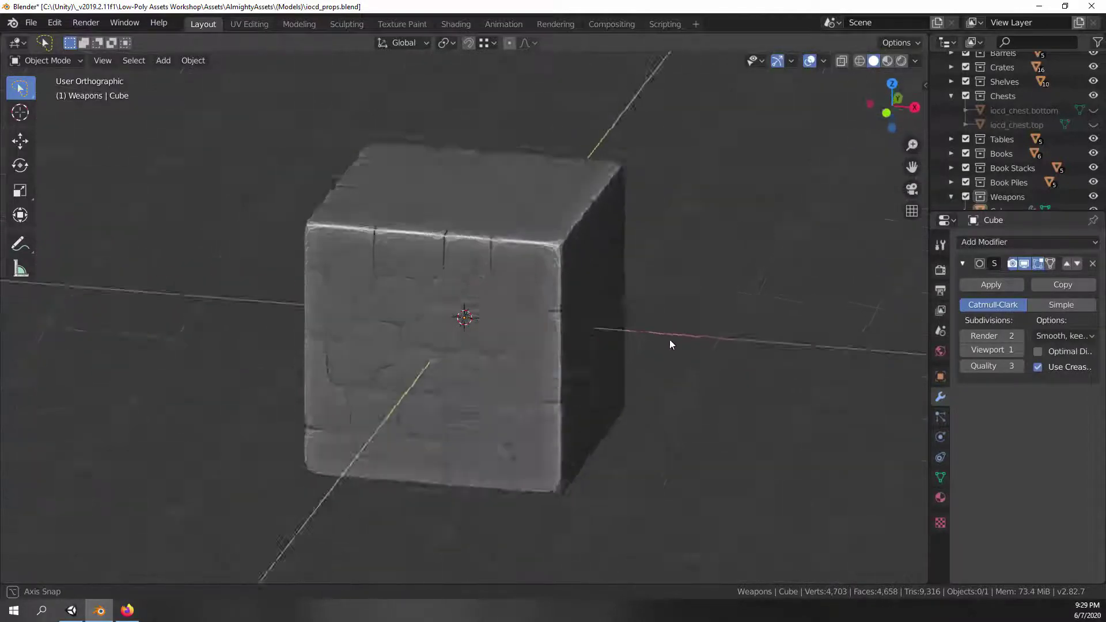
pyautogui.moveTo(671, 345); pyautogui.dragTo(640, 332)
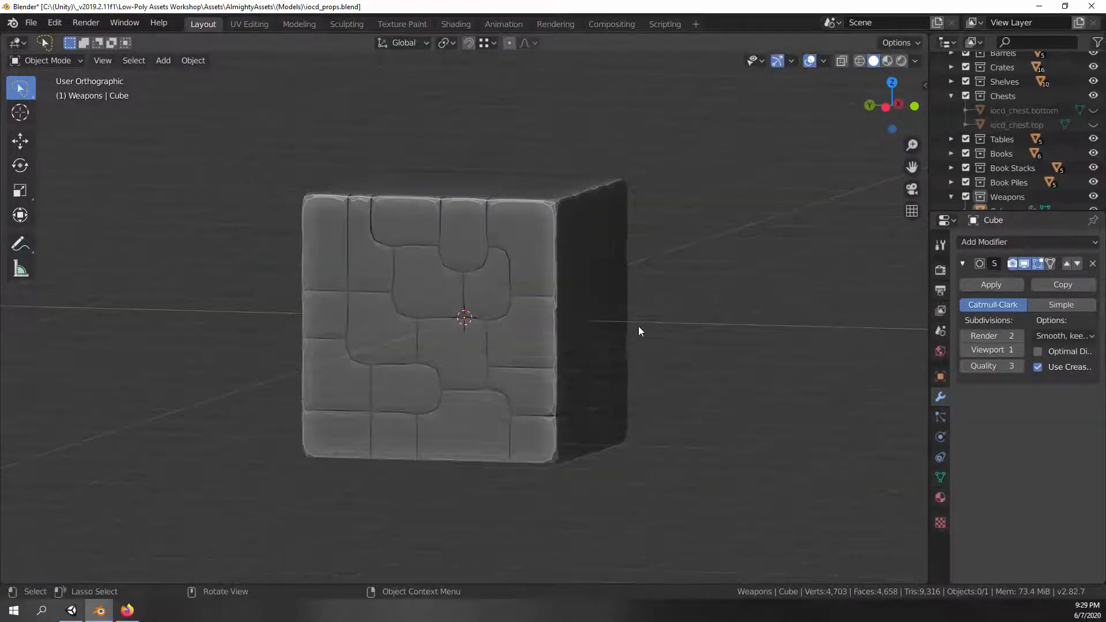
pyautogui.moveTo(640, 332); pyautogui.dragTo(670, 333)
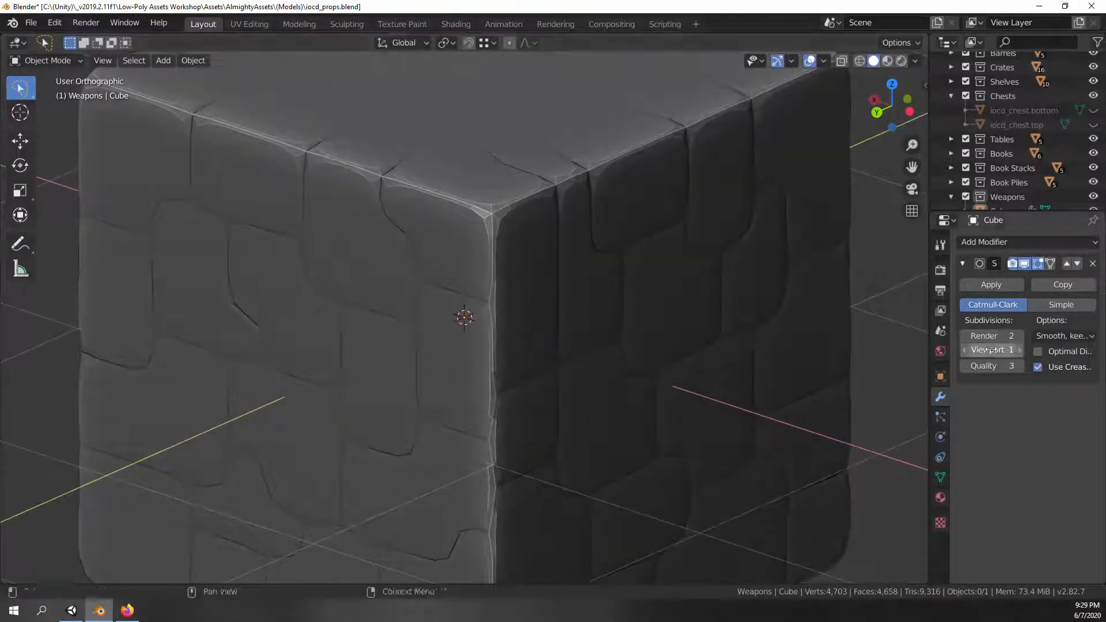
pyautogui.moveTo(1014, 350)
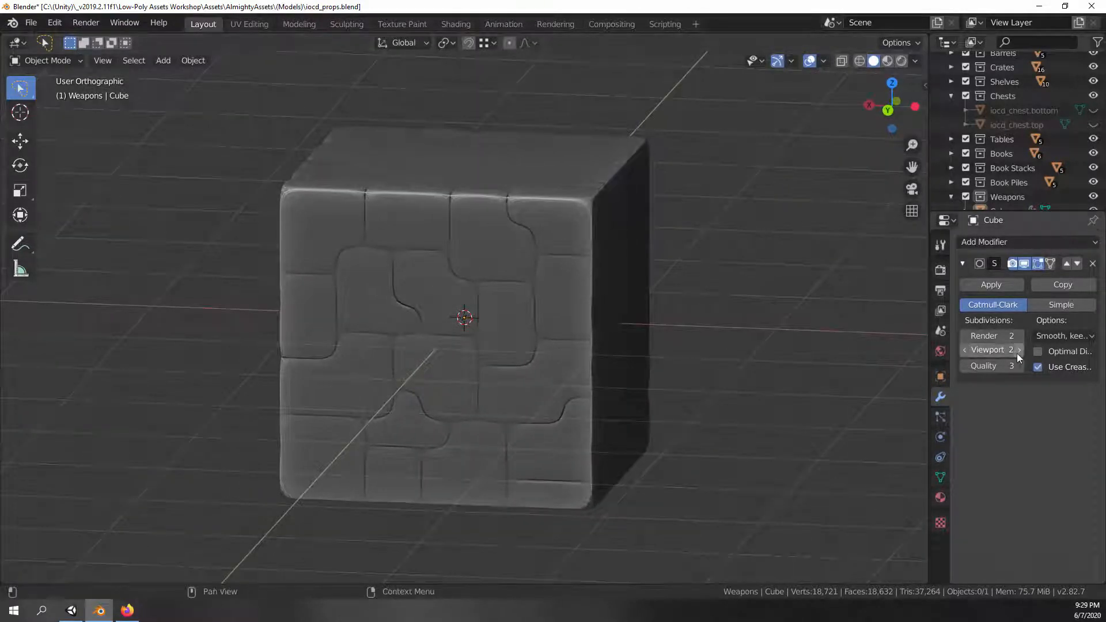
pyautogui.click(1020, 350)
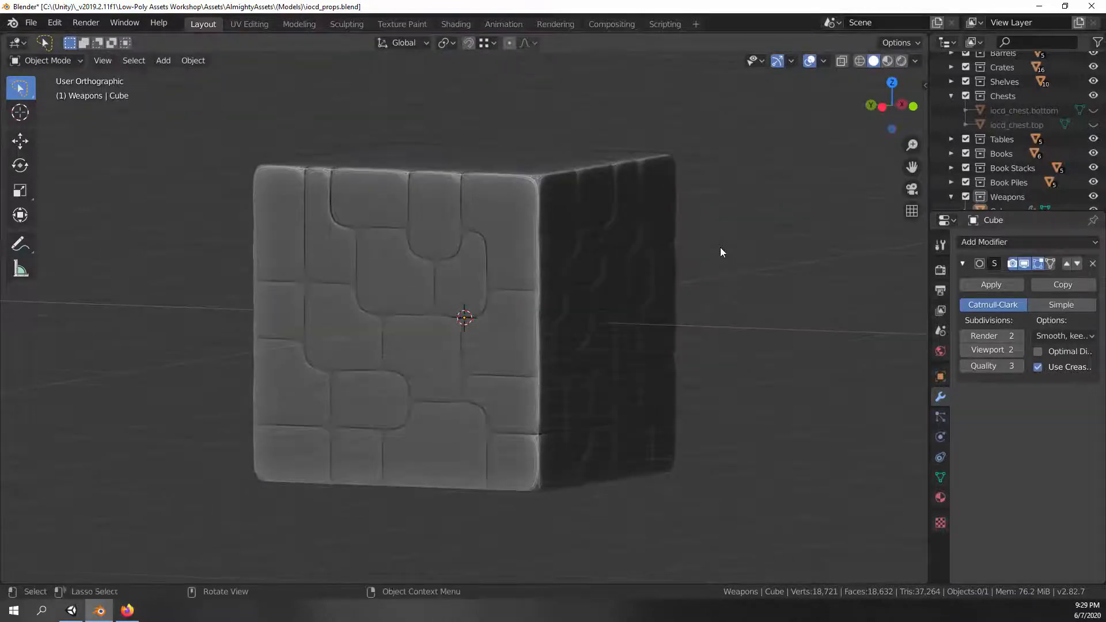
pyautogui.moveTo(719, 253); pyautogui.dragTo(613, 286)
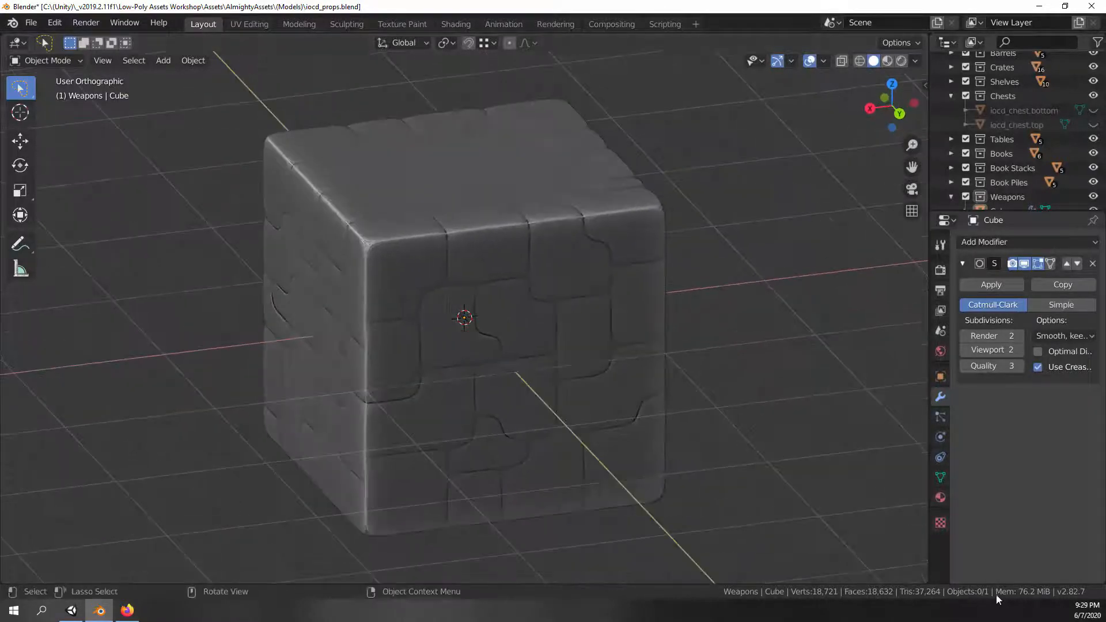
pyautogui.moveTo(463, 307)
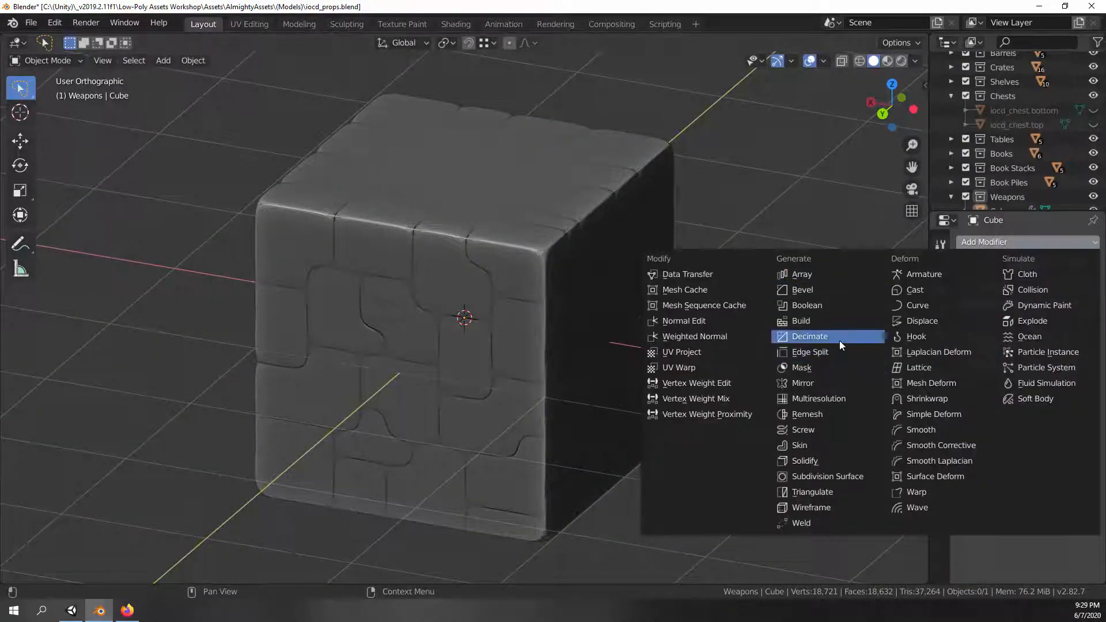
# Add a Decimate modifier at ratio 0.05 and orbit to check the 1,793-face result
pyautogui.click(810, 336)
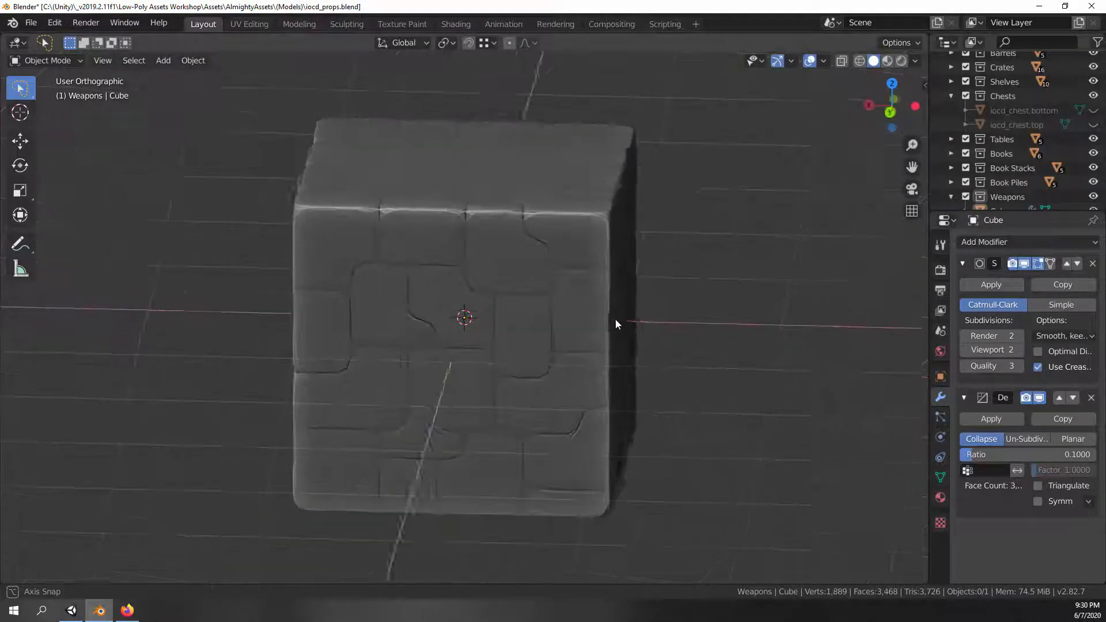
pyautogui.doubleClick(1027, 455)
pyautogui.write('0.0500')
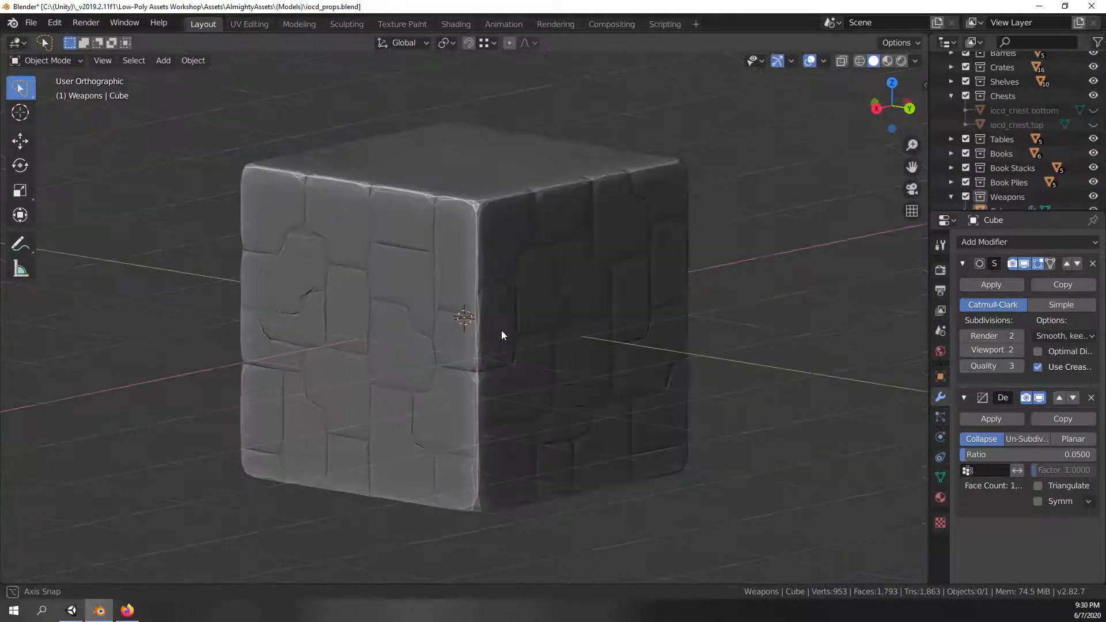
pyautogui.moveTo(500, 335); pyautogui.dragTo(604, 337)
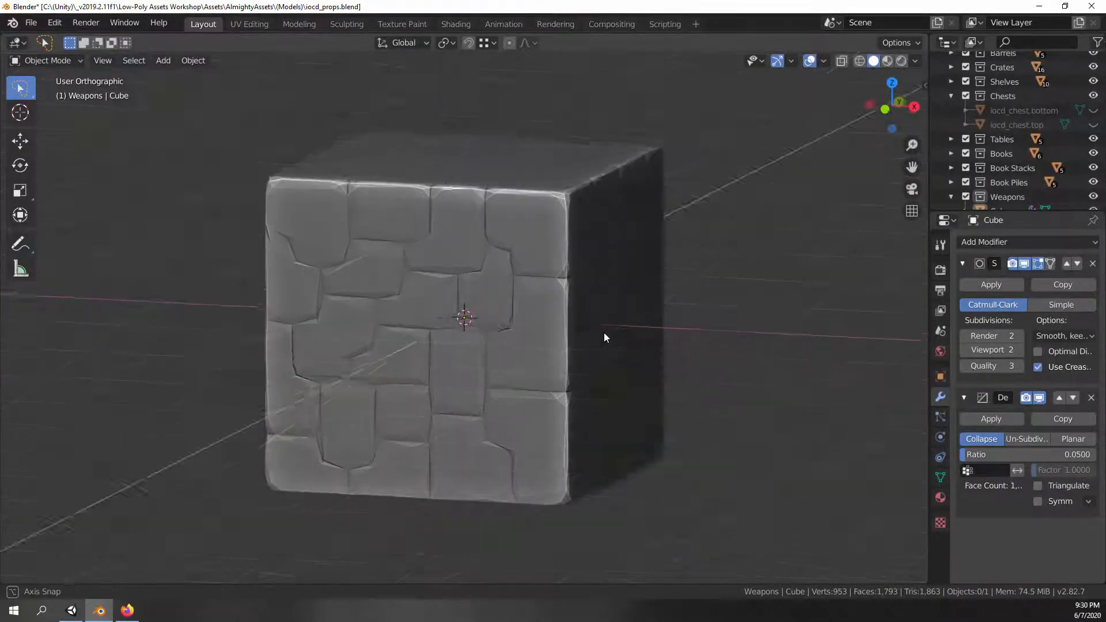
pyautogui.moveTo(604, 338); pyautogui.dragTo(529, 358)
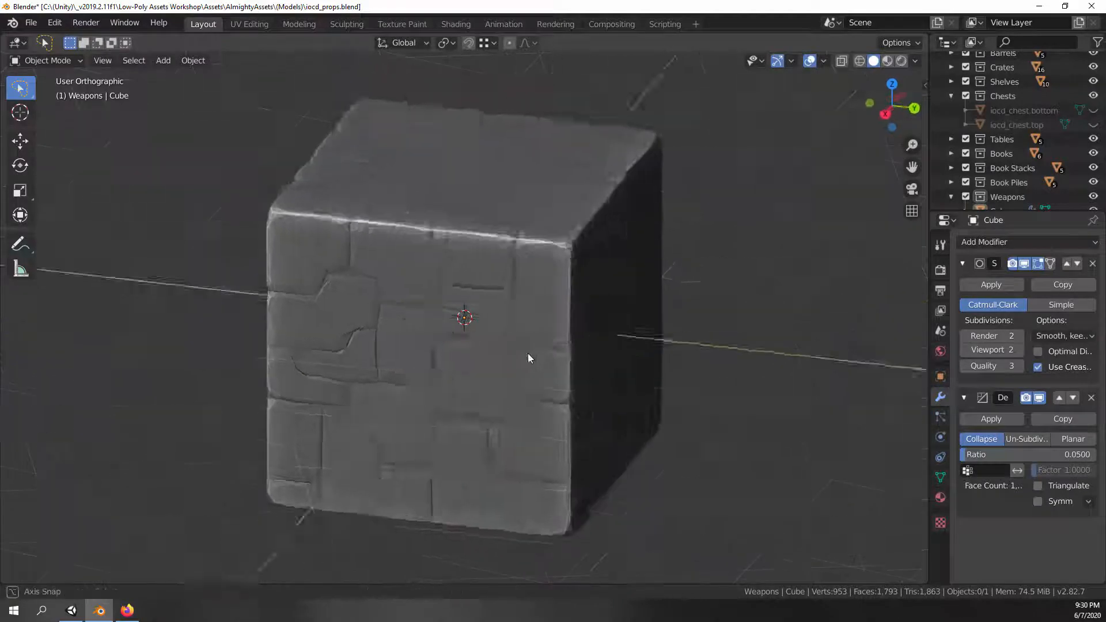
pyautogui.moveTo(529, 358); pyautogui.dragTo(519, 365)
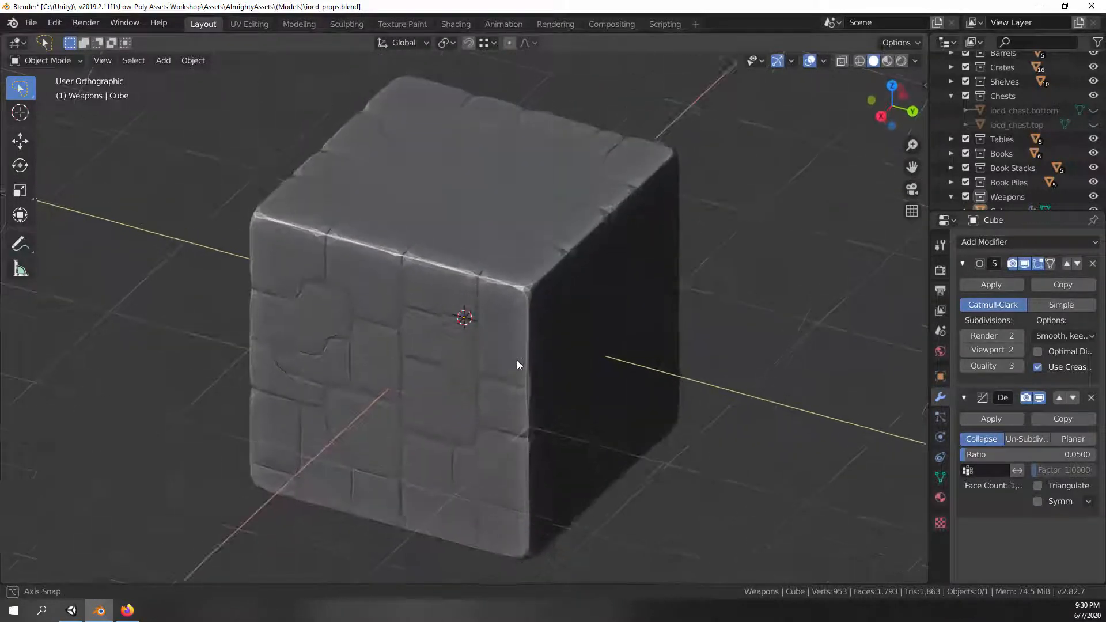
pyautogui.moveTo(518, 364); pyautogui.dragTo(602, 366)
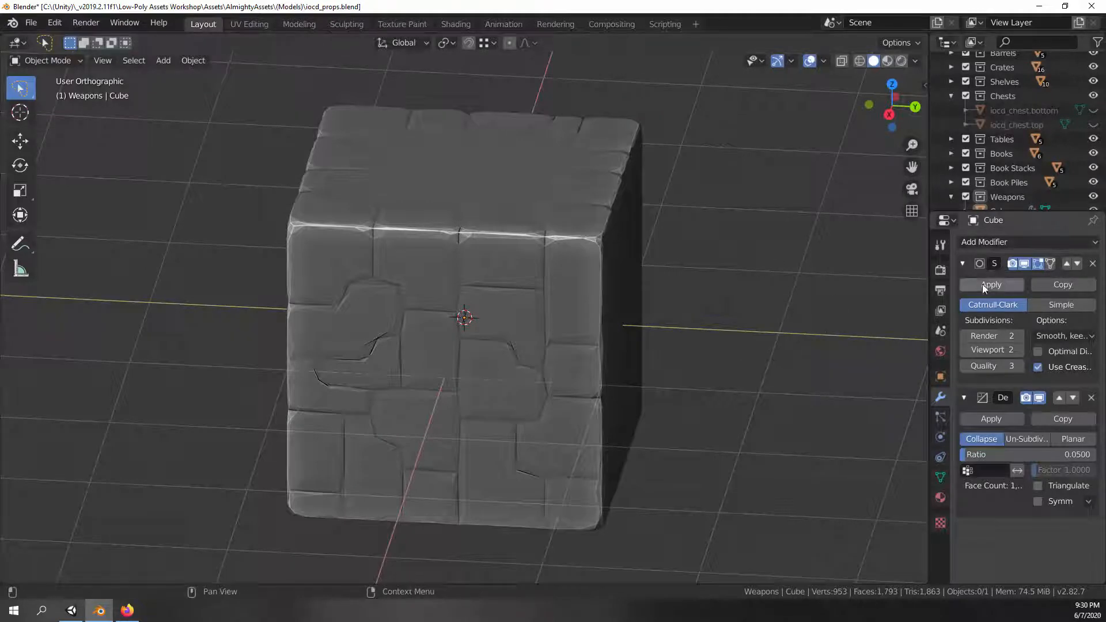
pyautogui.moveTo(991, 286)
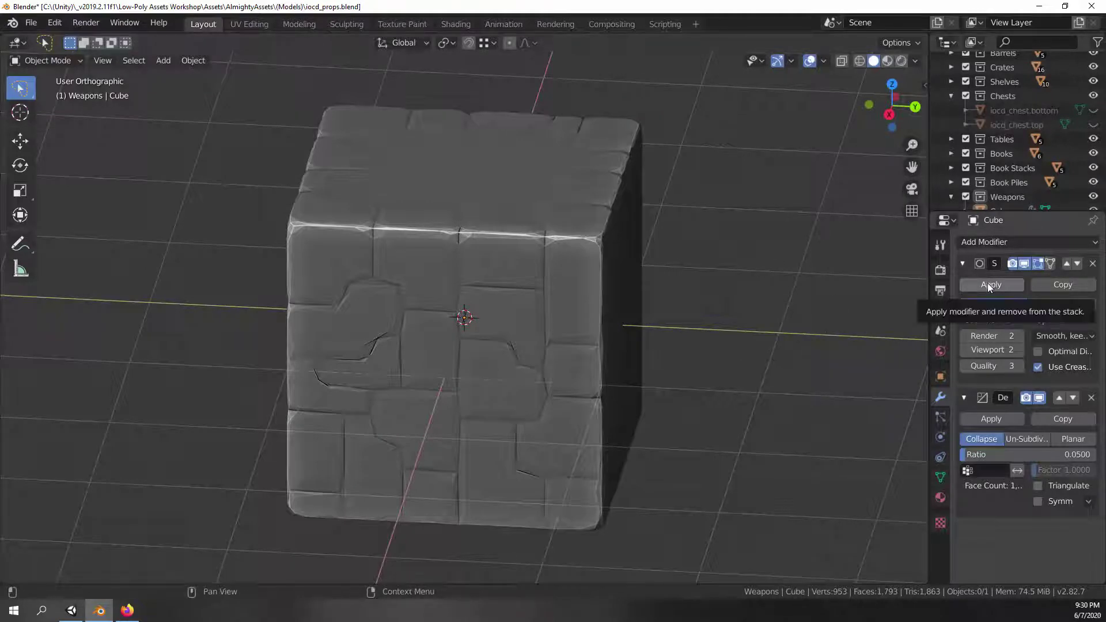
# Apply the Subdivision Surface and Decimate modifiers, leaving a 1,793-face mesh, and orbit to inspect
pyautogui.click(992, 284)
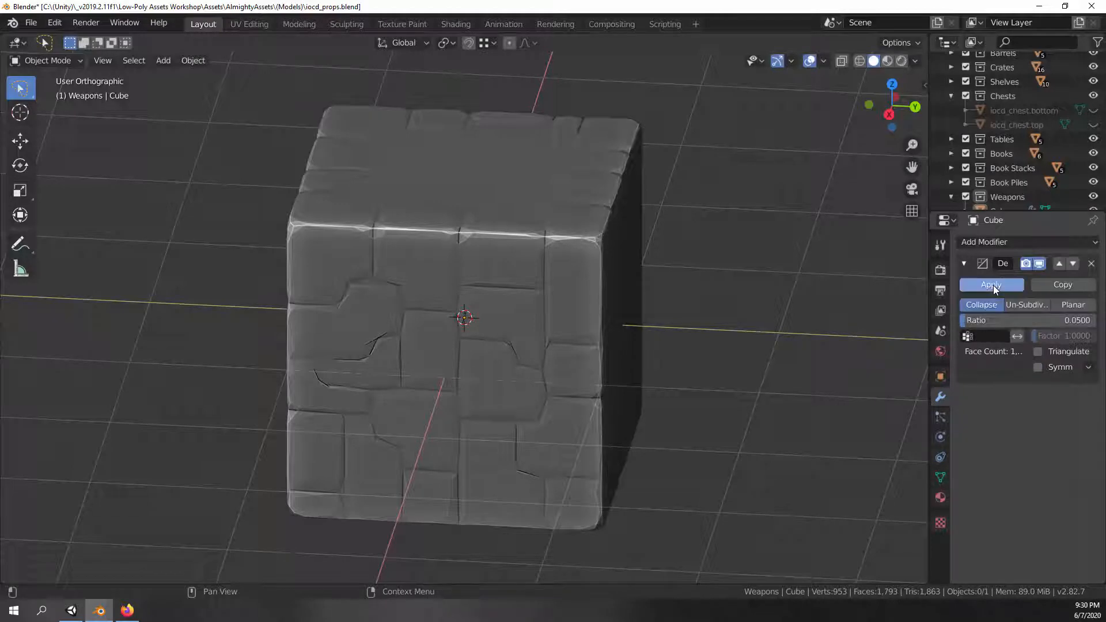
pyautogui.click(991, 284)
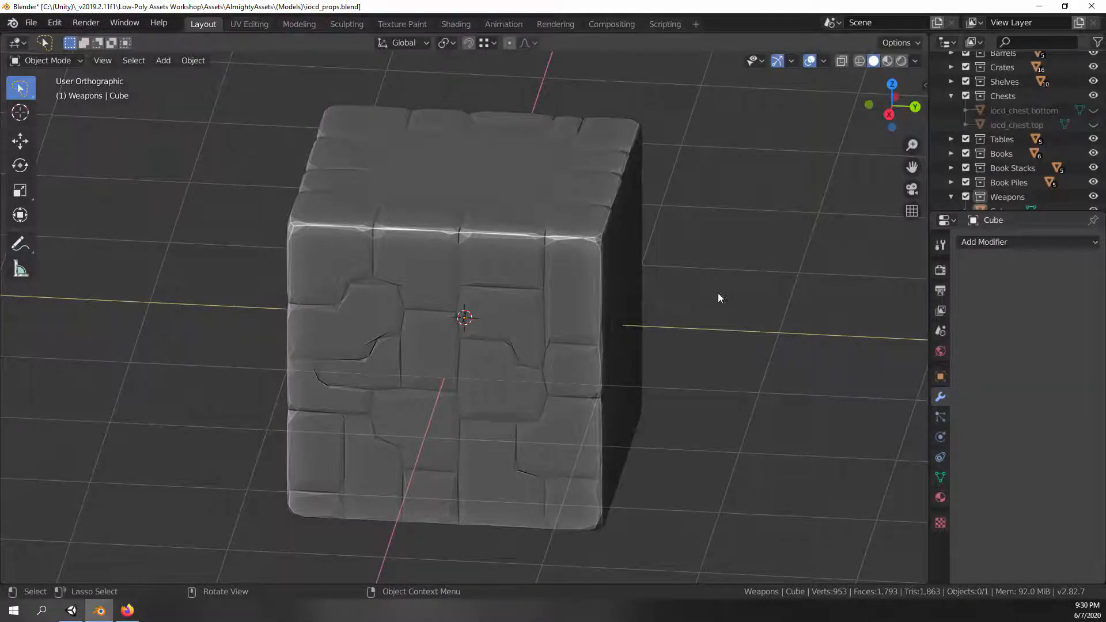
pyautogui.moveTo(720, 298); pyautogui.dragTo(610, 333)
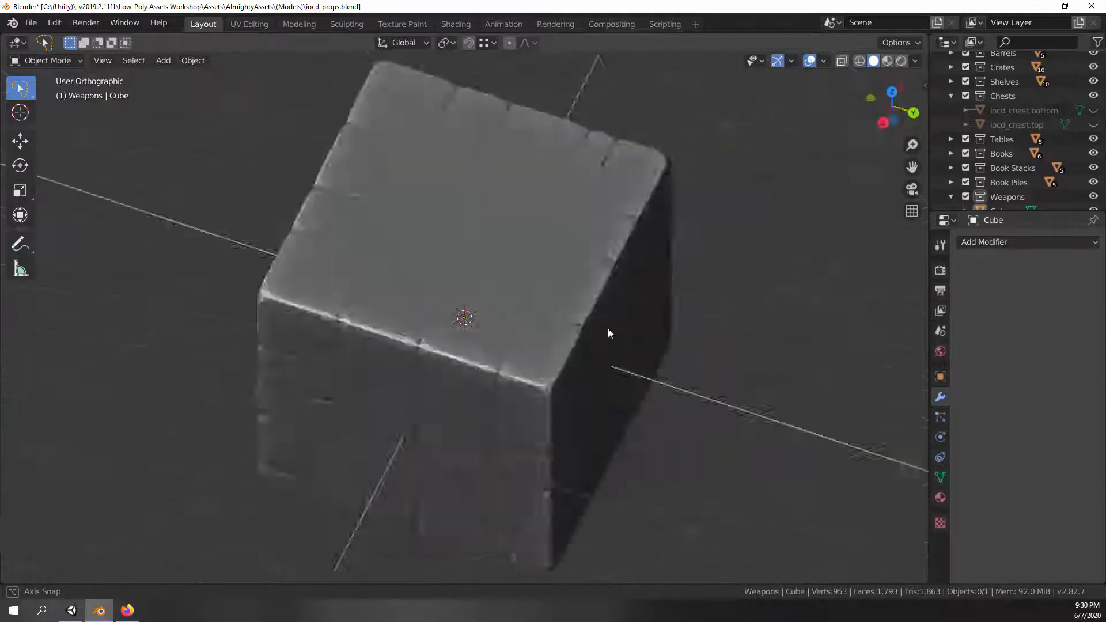
pyautogui.moveTo(610, 333); pyautogui.dragTo(598, 289)
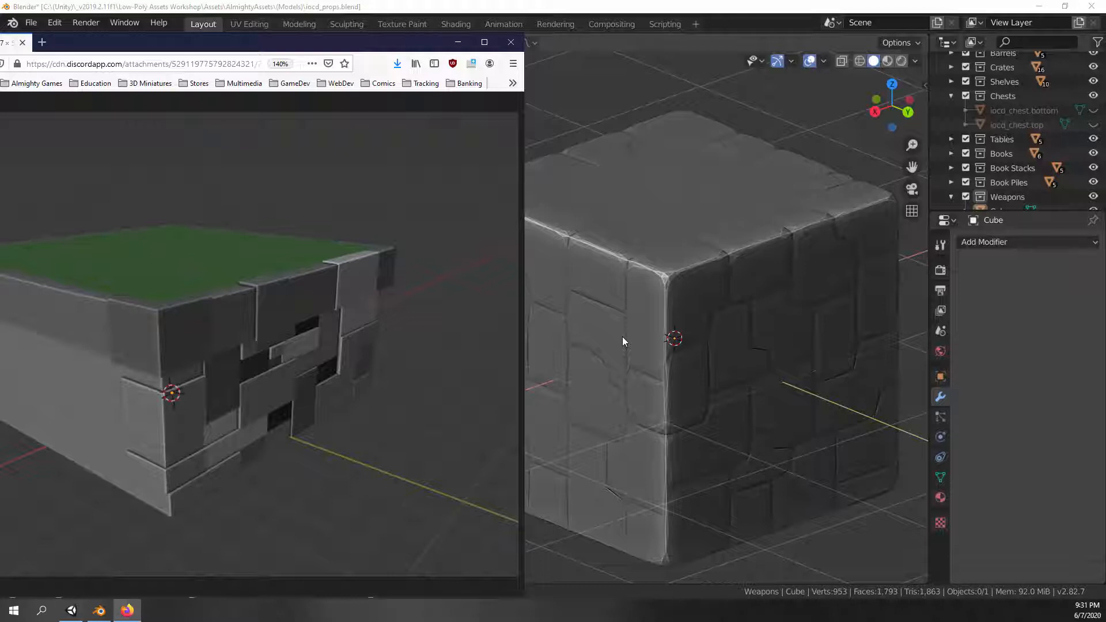
pyautogui.moveTo(806, 313)
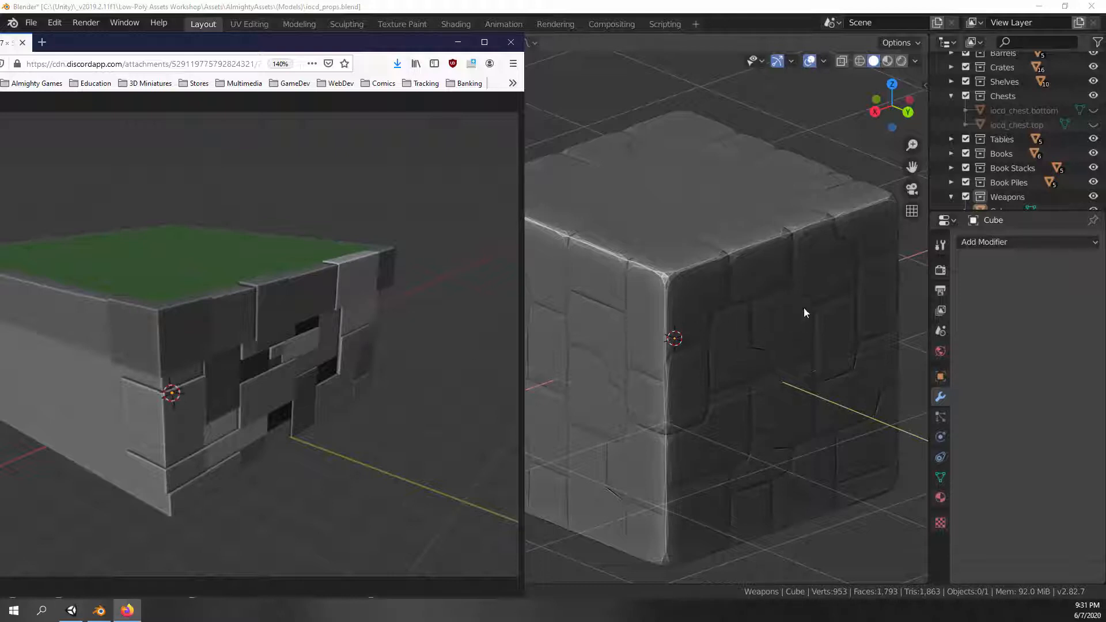
pyautogui.moveTo(315, 388)
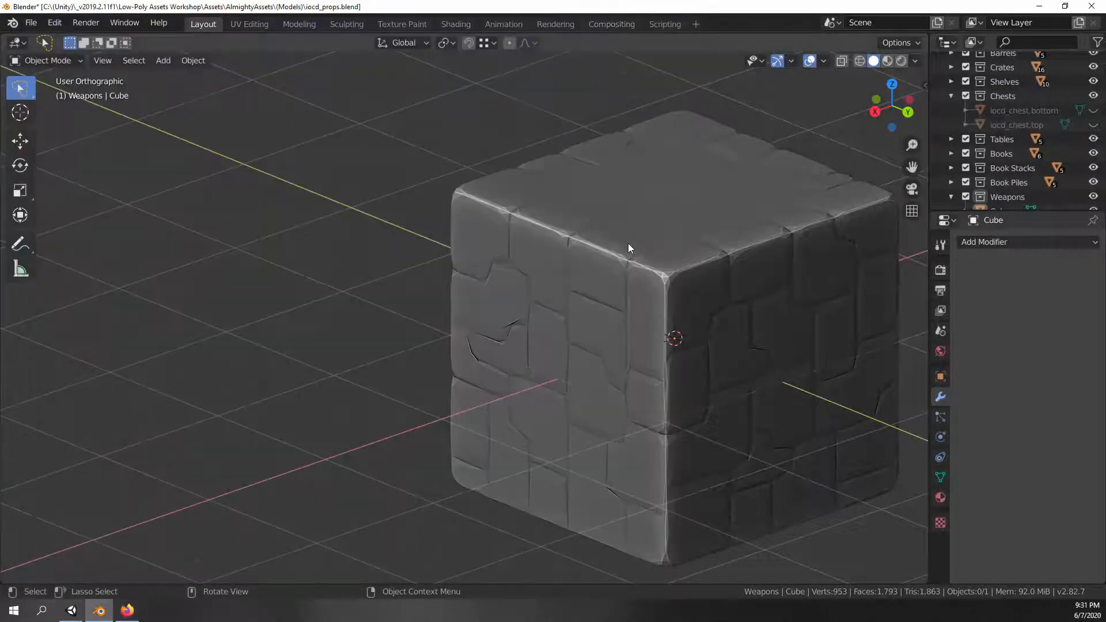
# Select the stone-block cube and switch to Front Orthographic view
pyautogui.click(628, 249)
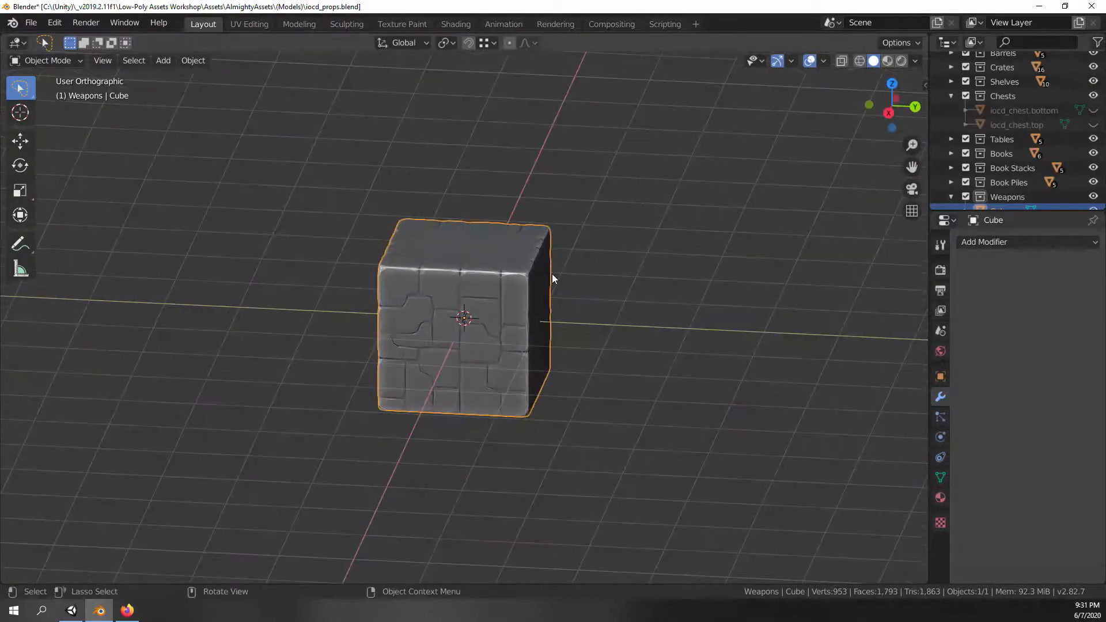
pyautogui.press('KP_1')
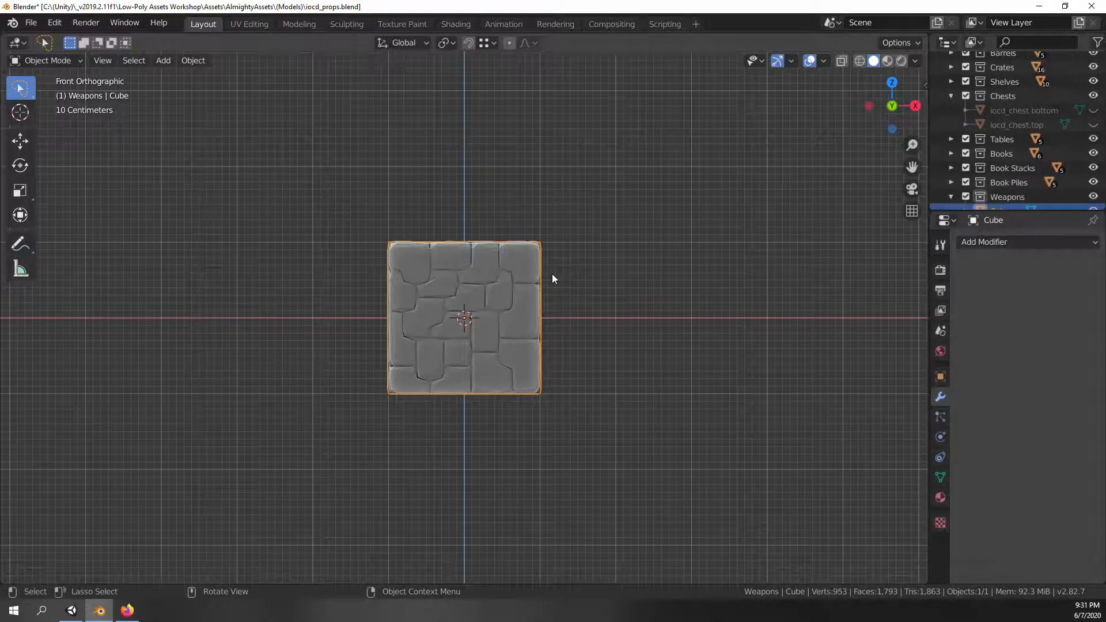